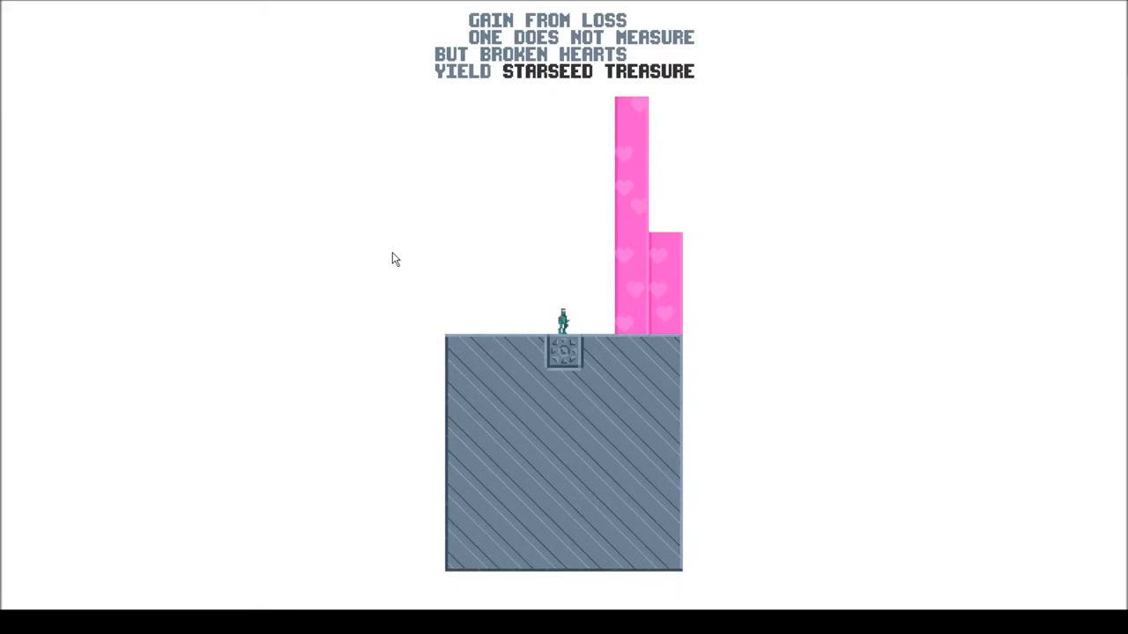
Raise the game window's display scale to 3x before the new run begins
right_click(564, 344)
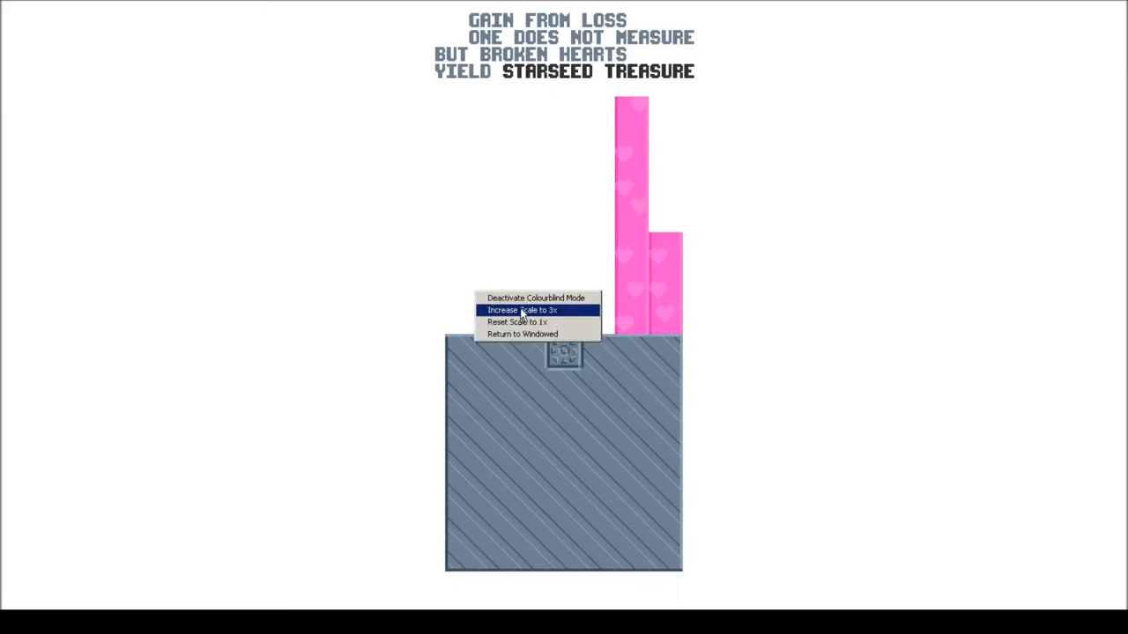
left_click(522, 310)
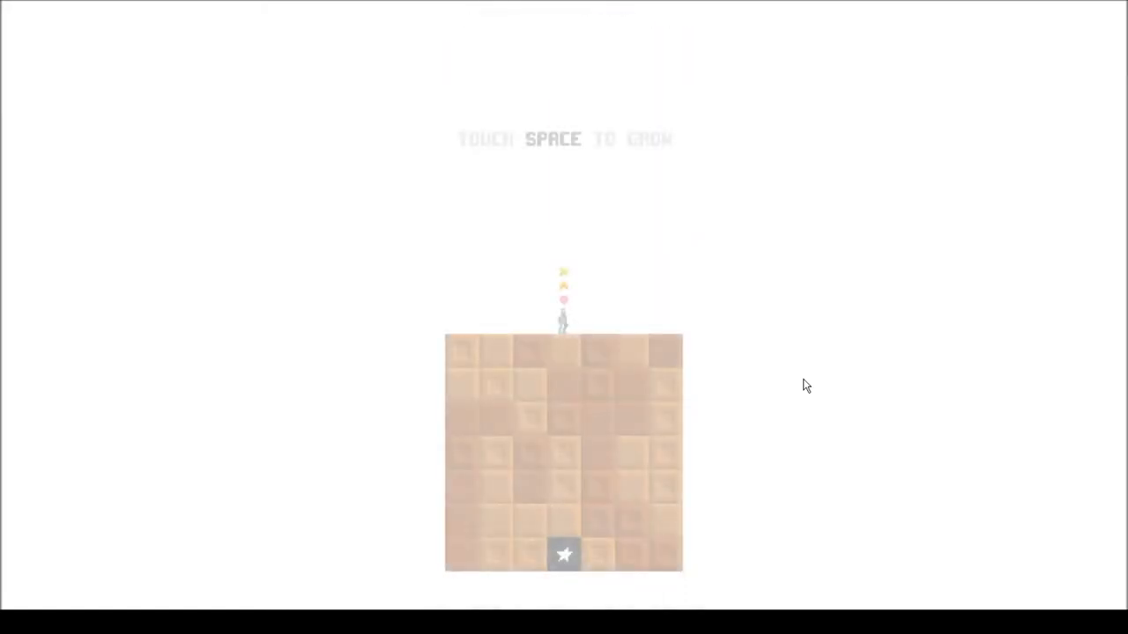
Plant pink and orange seeds at the island's corner, grow an orange column and cap it with green vines
key("space")
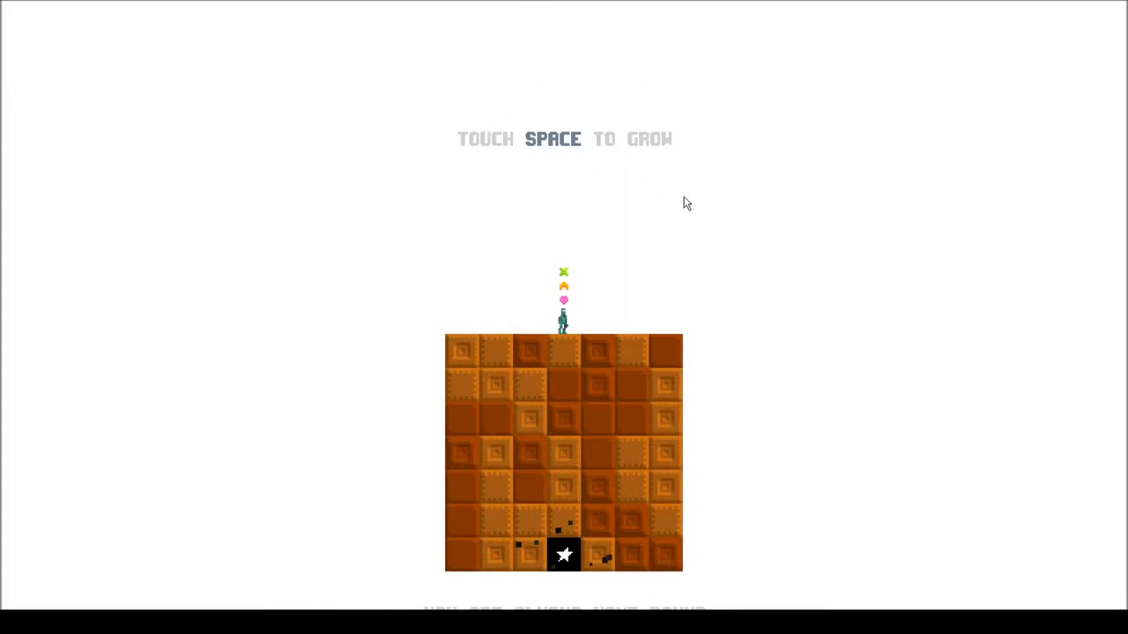
mouse_move(631, 331)
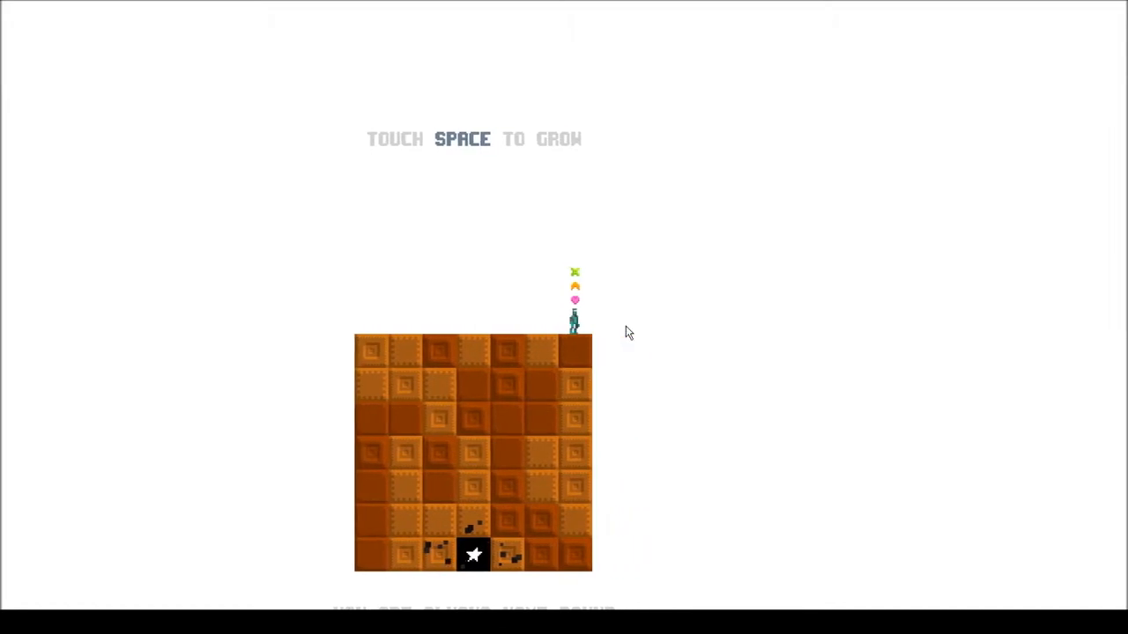
key("space")
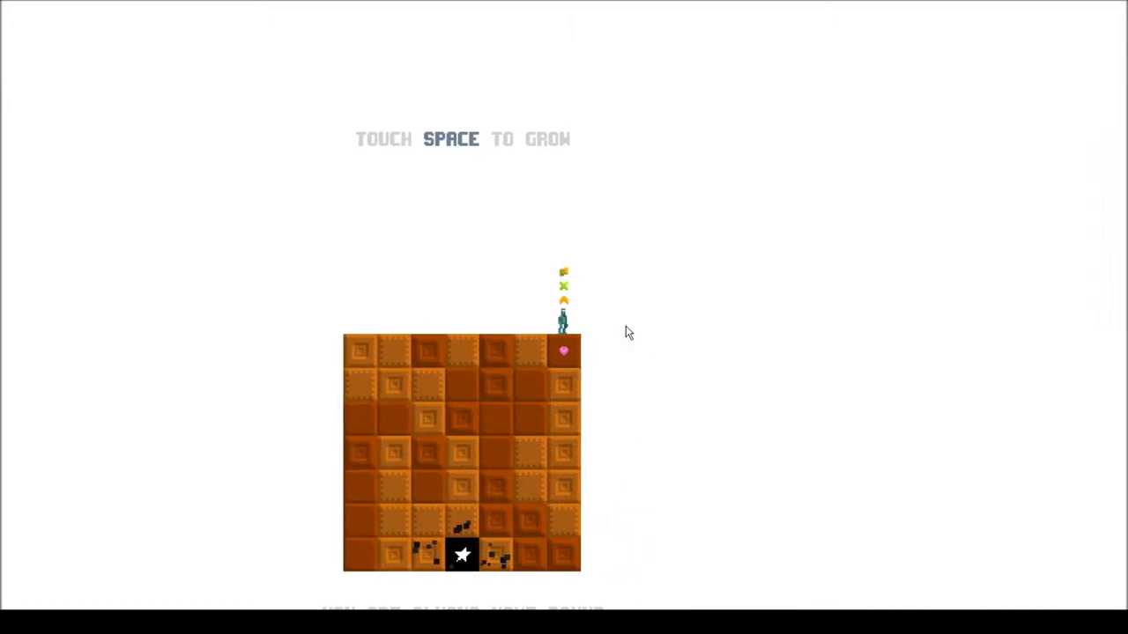
key("space")
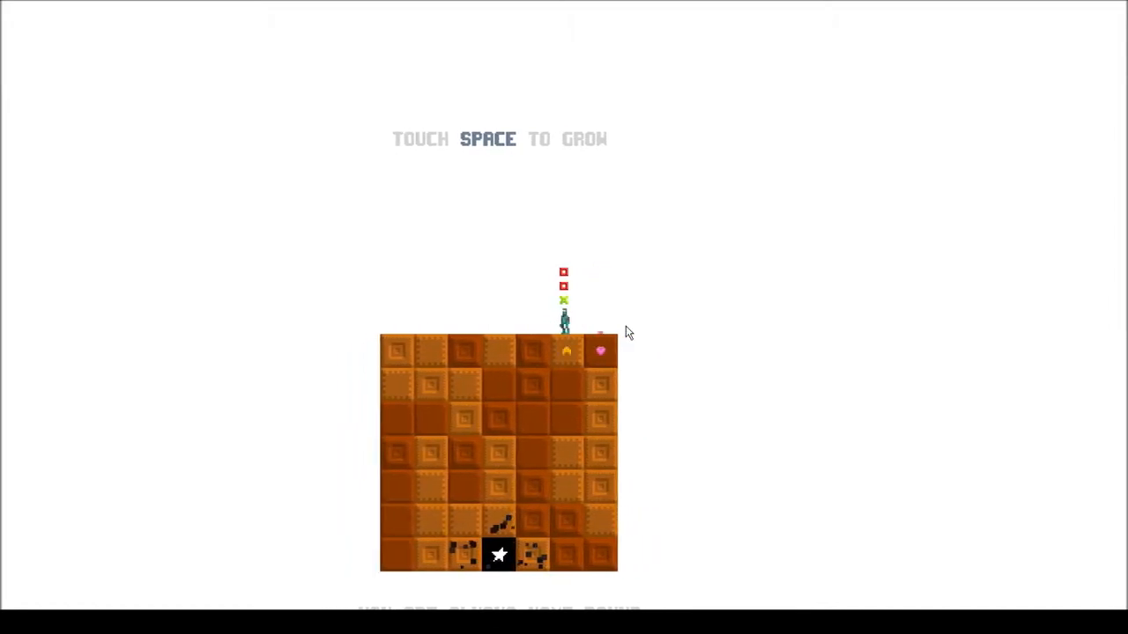
key("space")
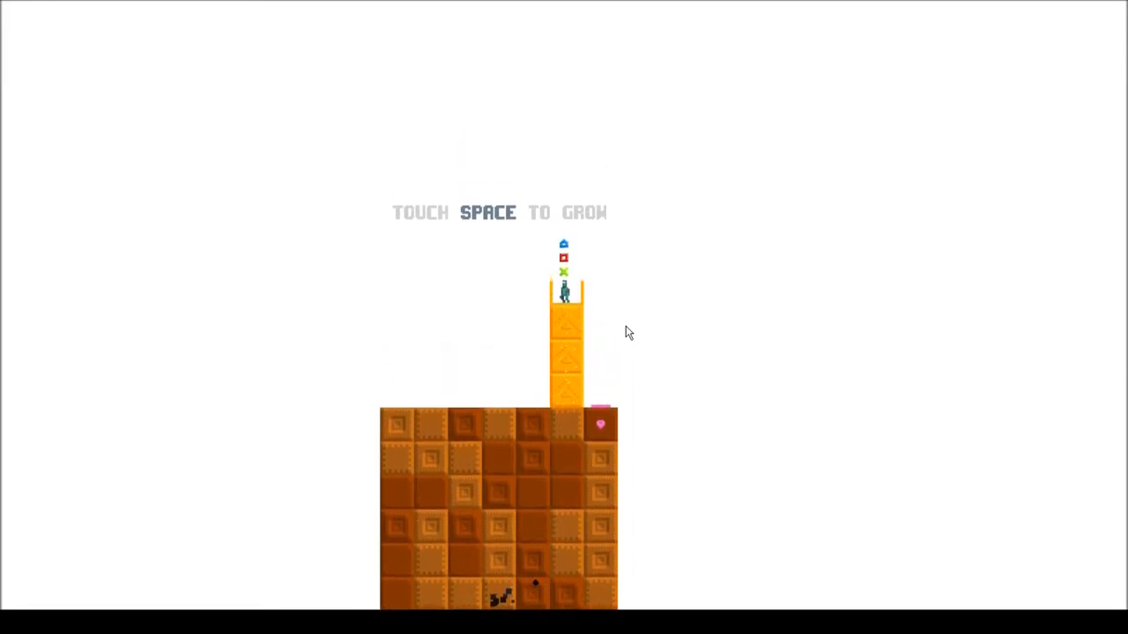
key("space")
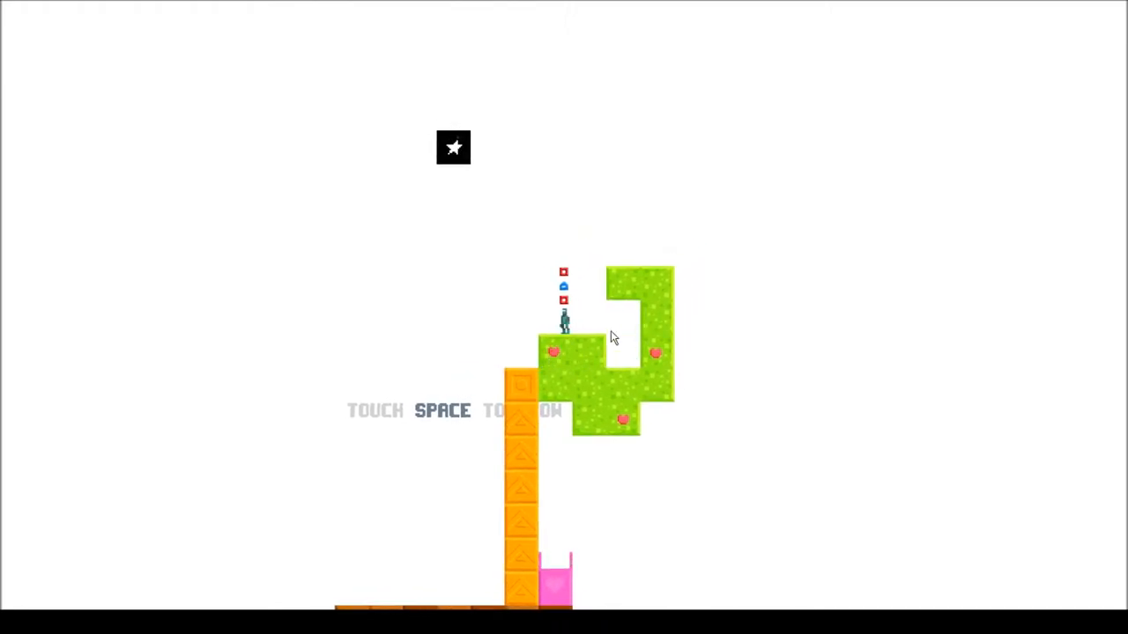
mouse_move(588, 338)
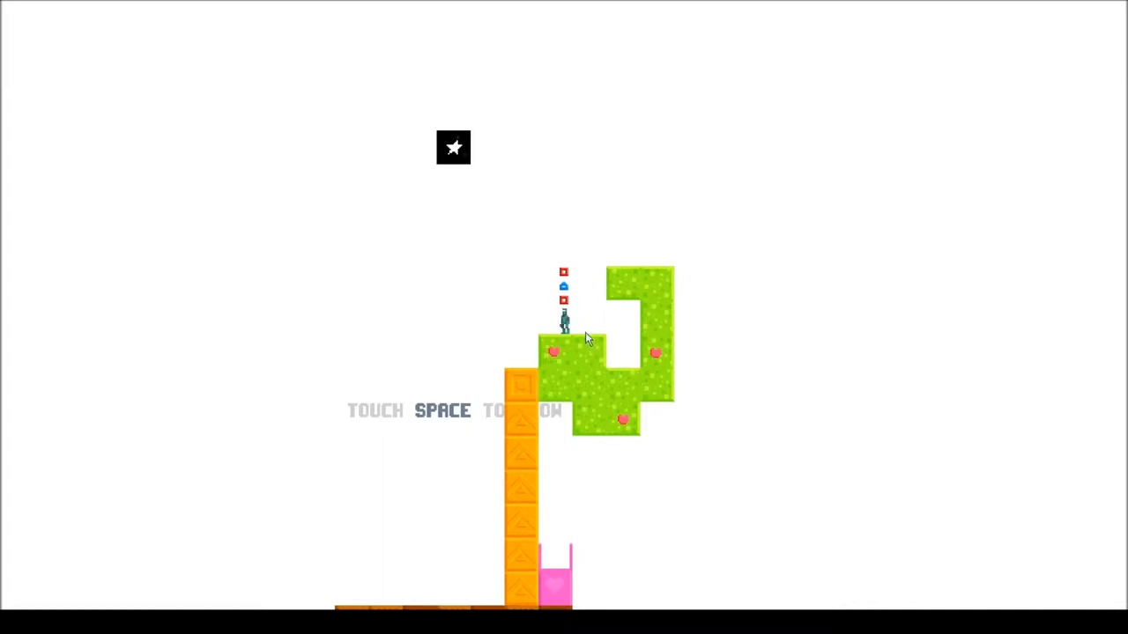
Grow the pink column higher, add a red block into the vines and a pink block under the pilgrim
key("space")
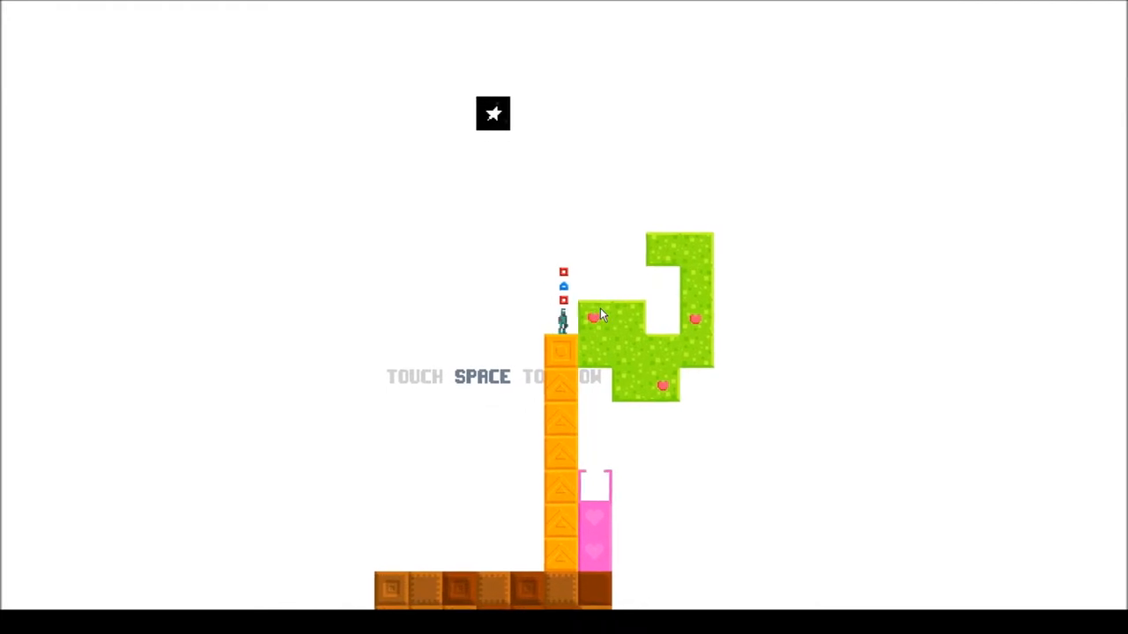
key("space")
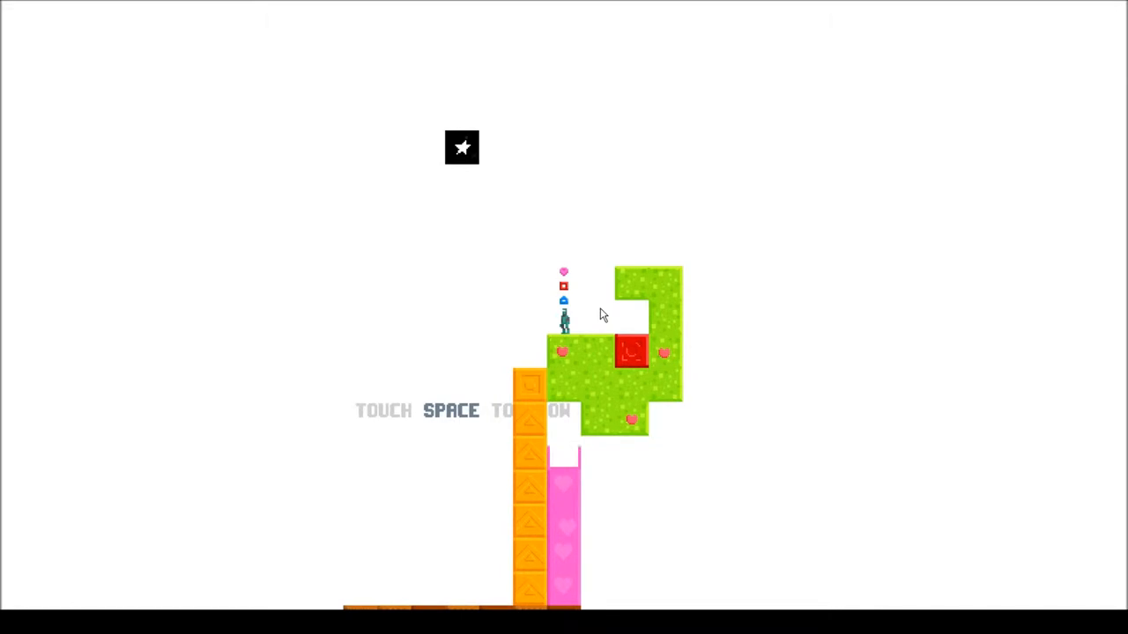
key("space")
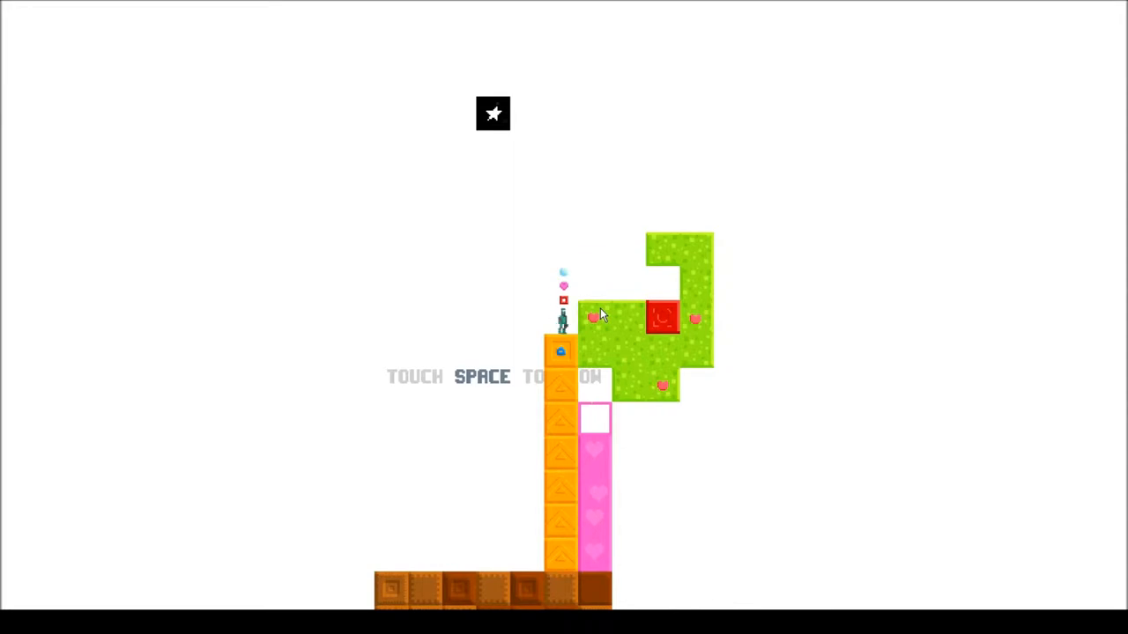
key("space")
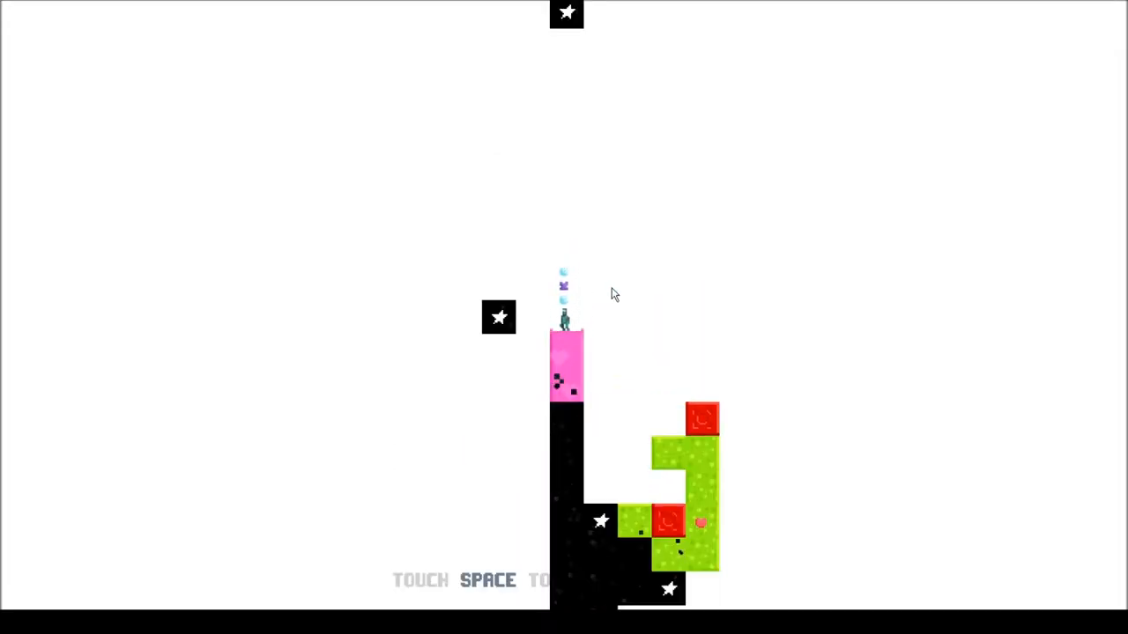
Continue past the fall and respawn on the brown garden island with new seeds
key("space")
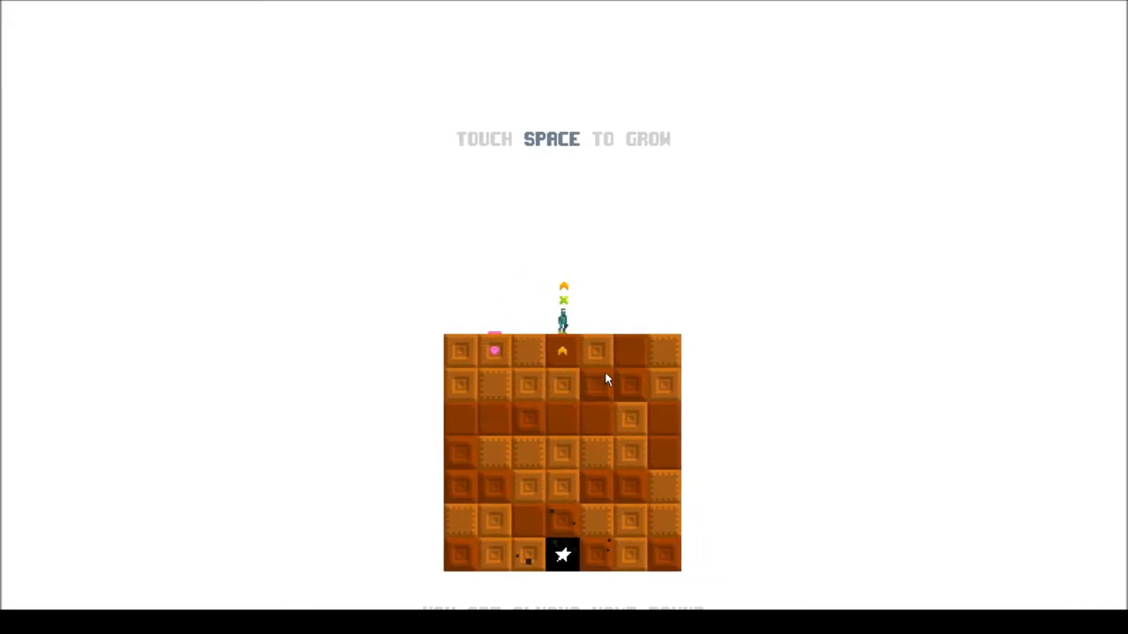
Grow an orange column beneath the pilgrim and keep building it up toward the star
key("space")
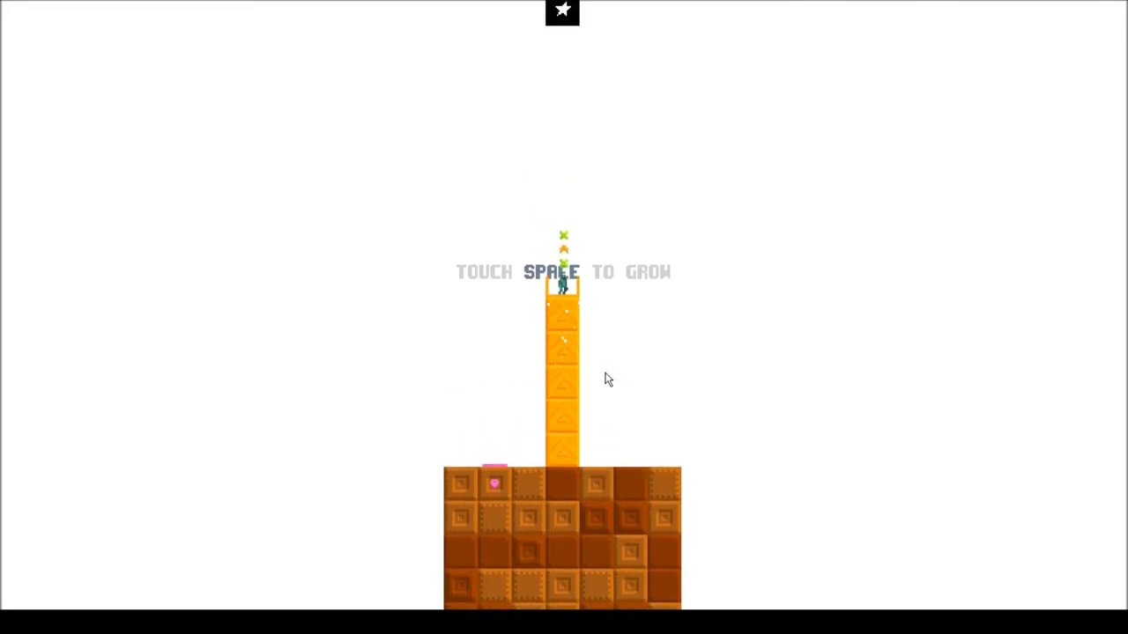
key("space")
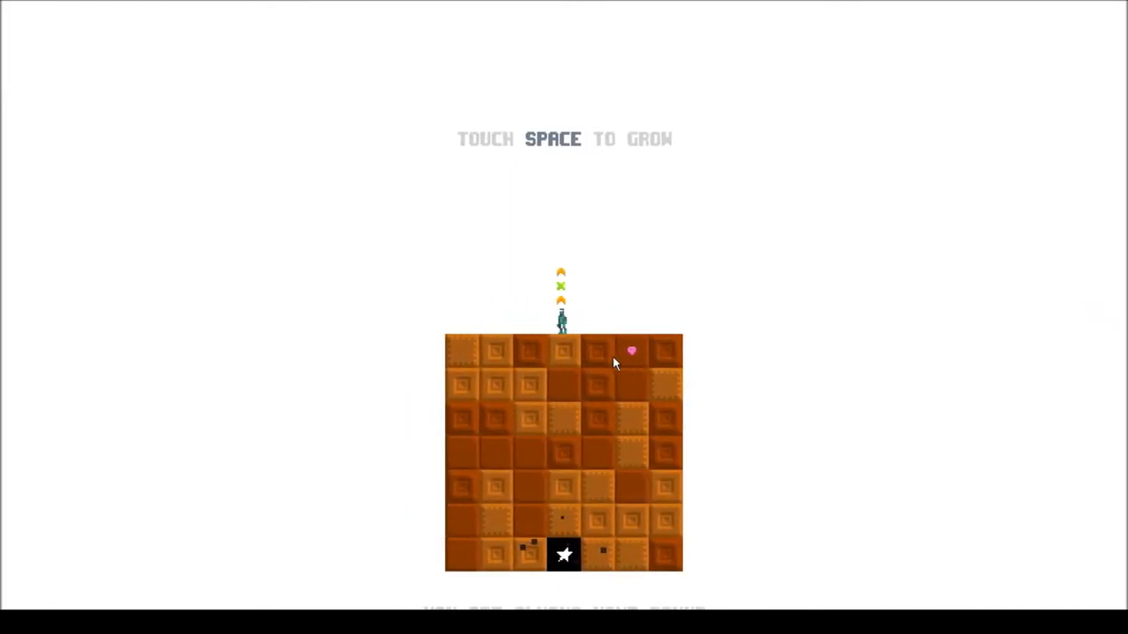
Plant an orange seed under the pilgrim and climb the growing ledge to the star block
key("space")
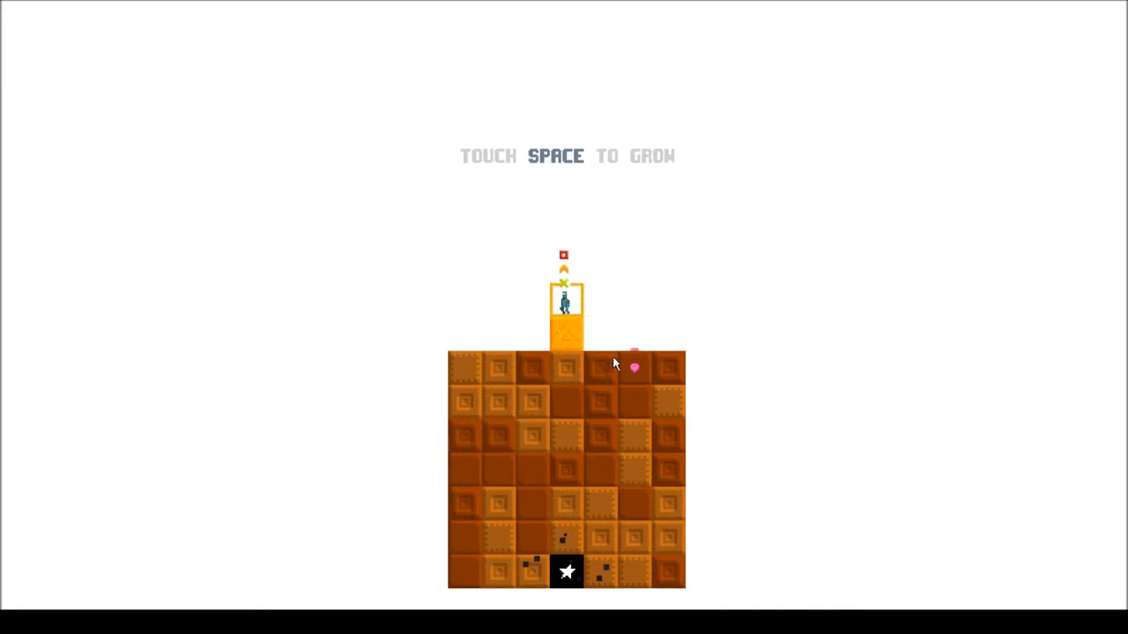
key("space")
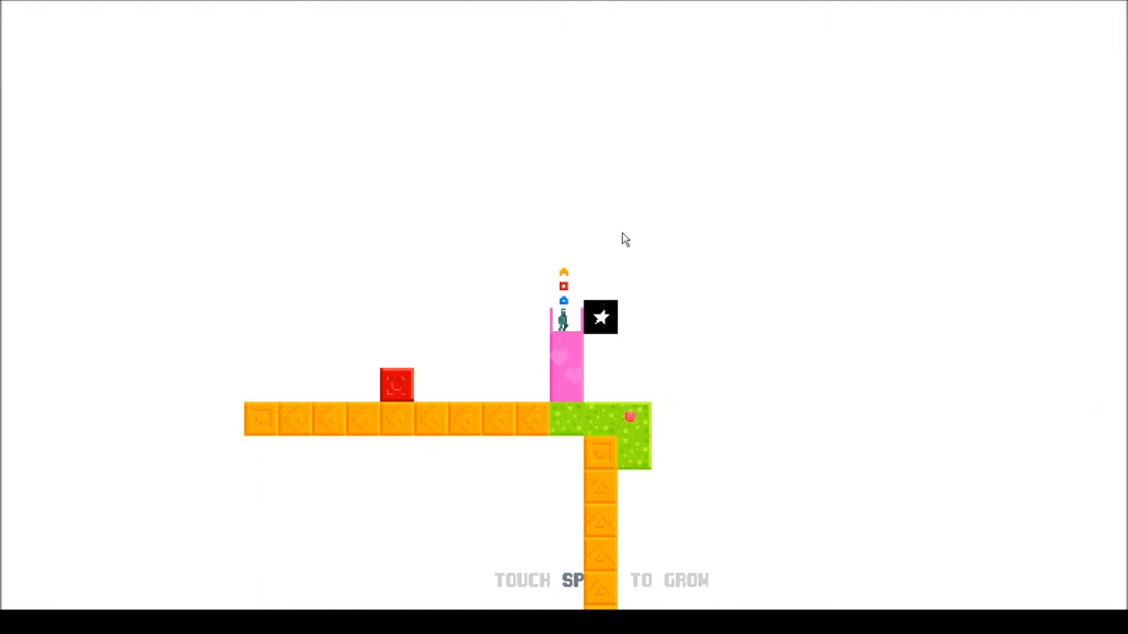
mouse_move(726, 7)
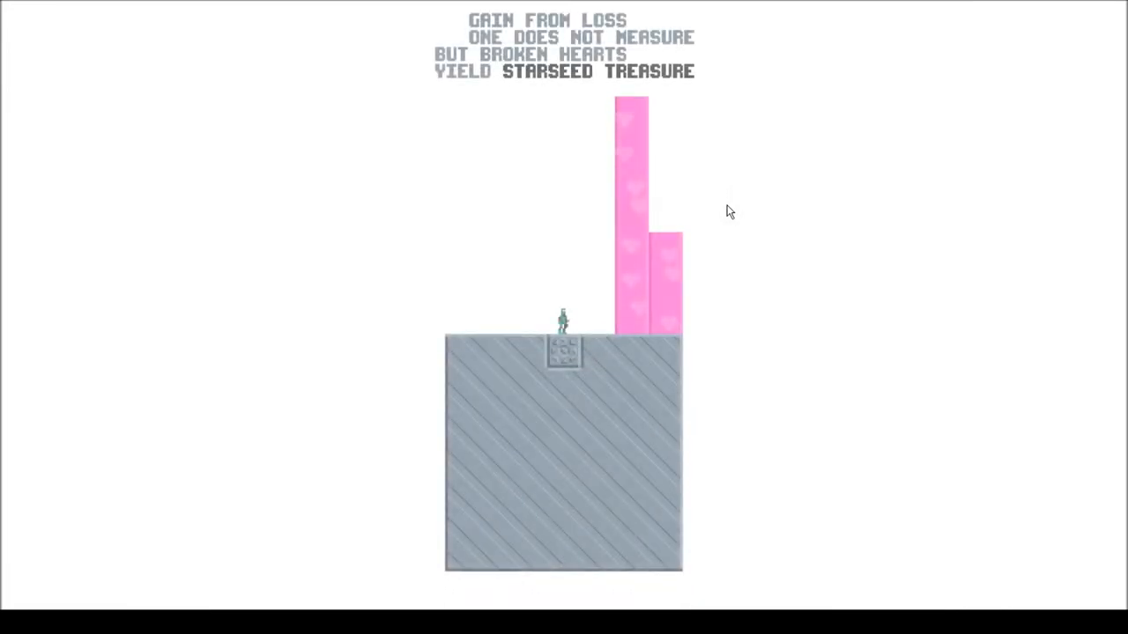
Exit the grey stone world back to the garden island
key("space")
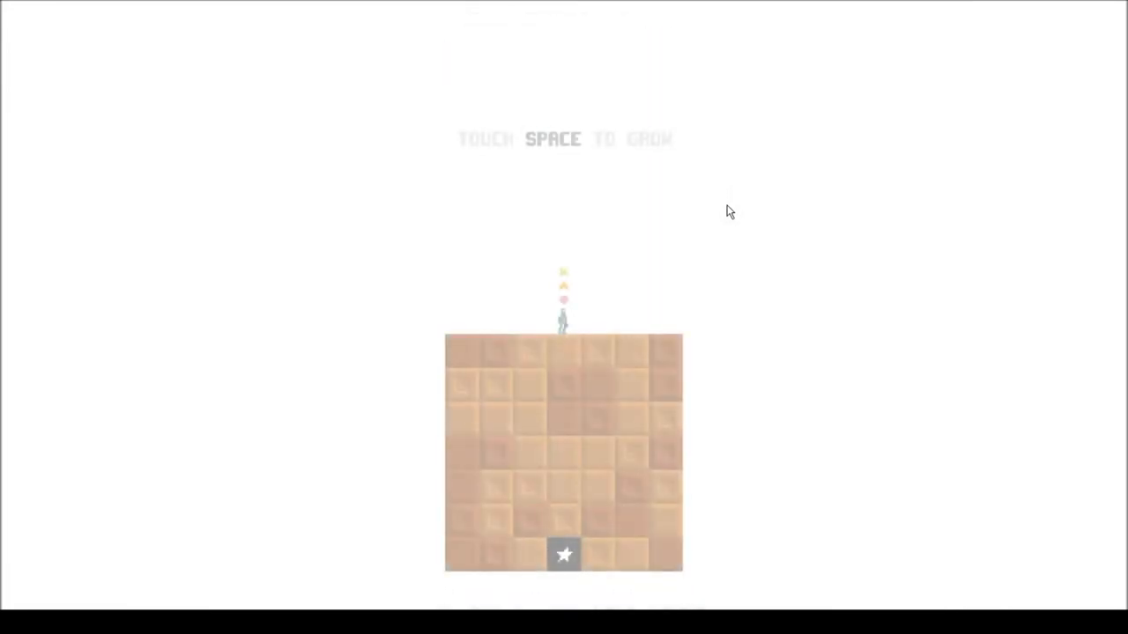
Dig down into the island, then reset to a fresh garden island with new seeds
key("space")
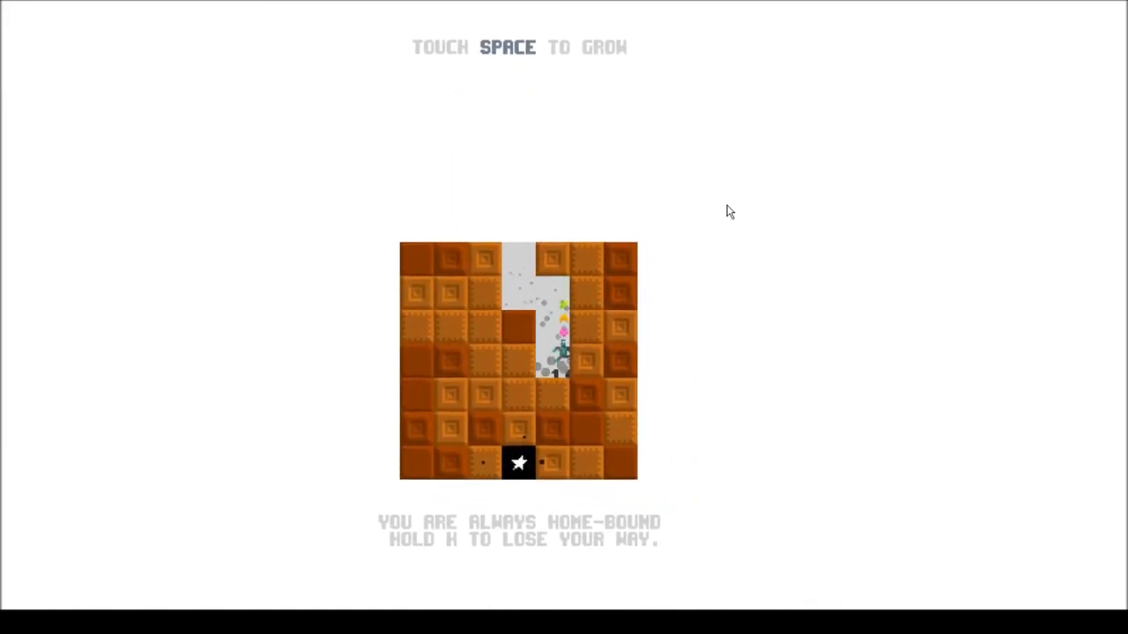
key("space")
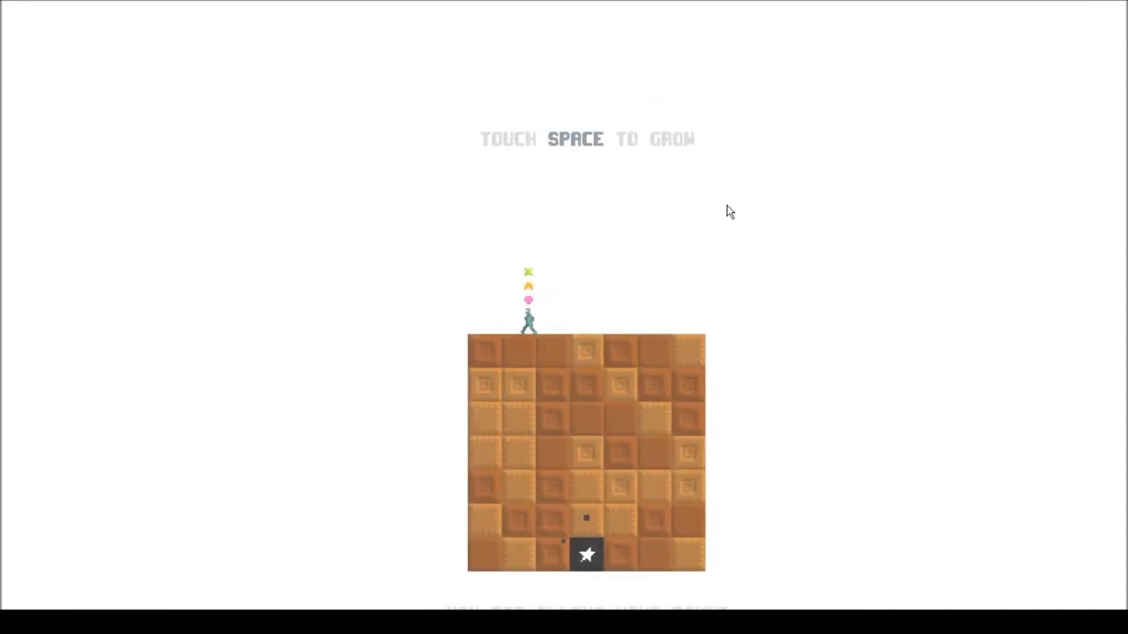
Plant seeds into the island's top row and grow an orange tower with green blocks
key("space")
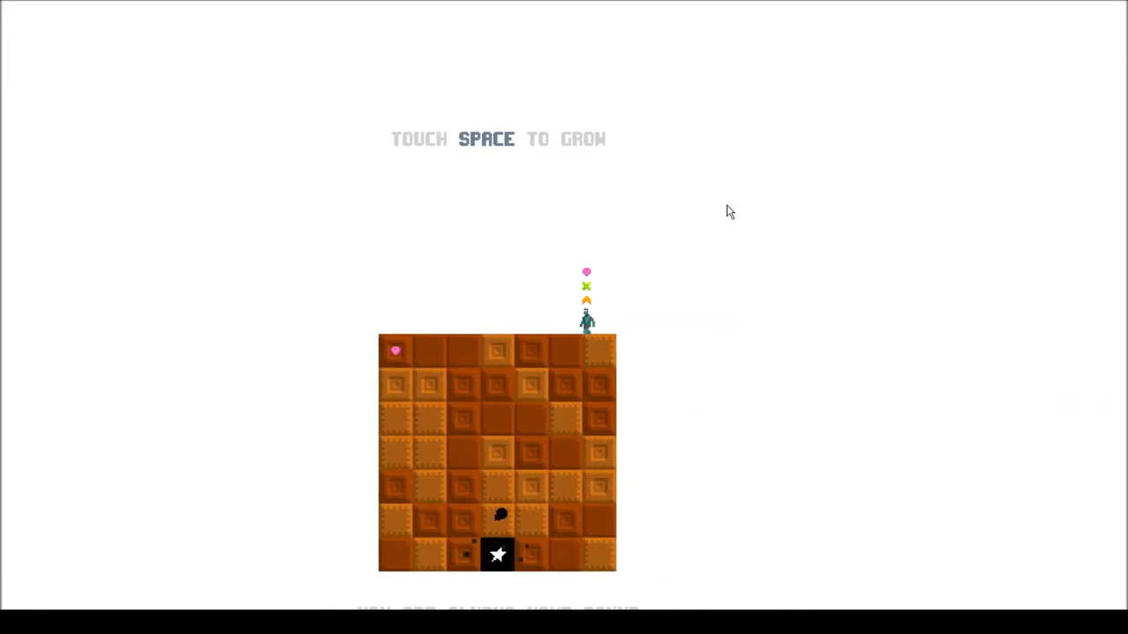
key("space")
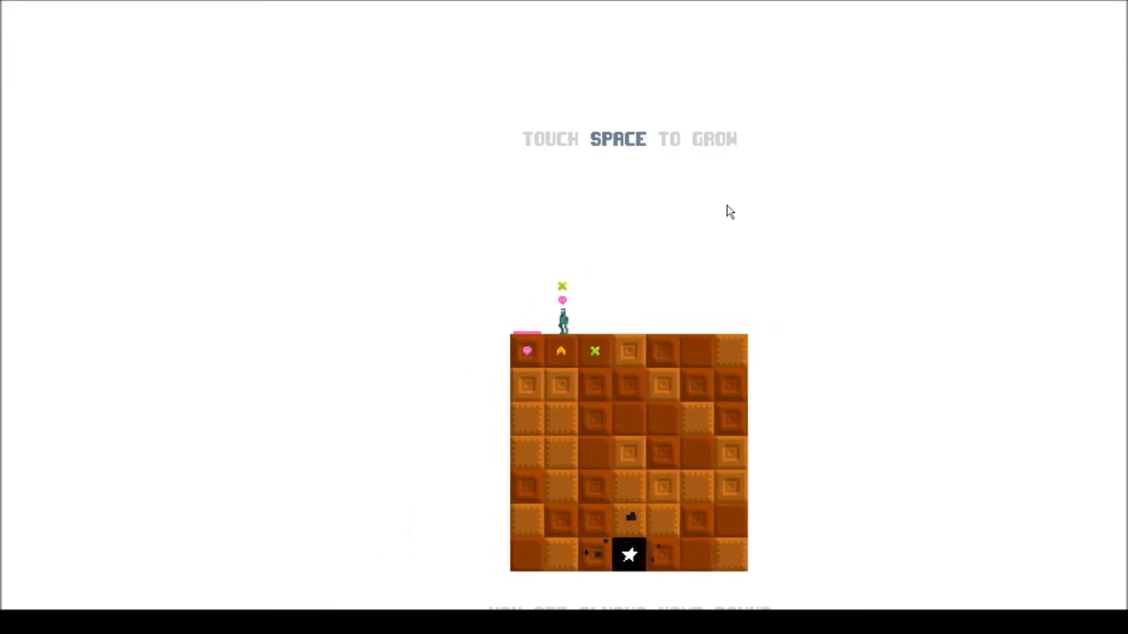
key("space")
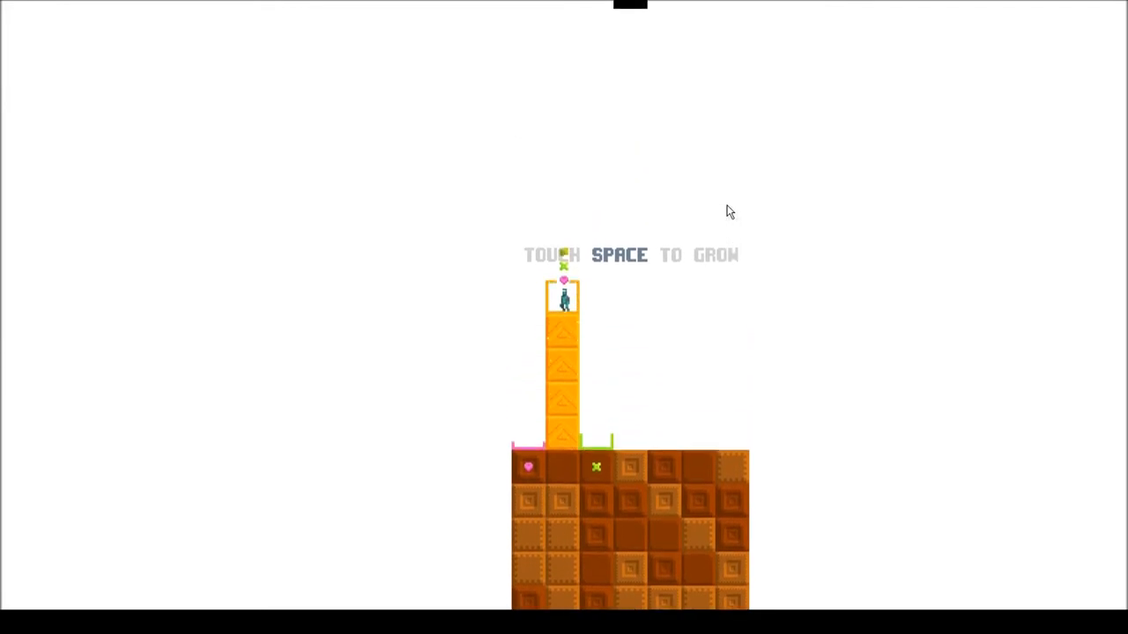
key("space")
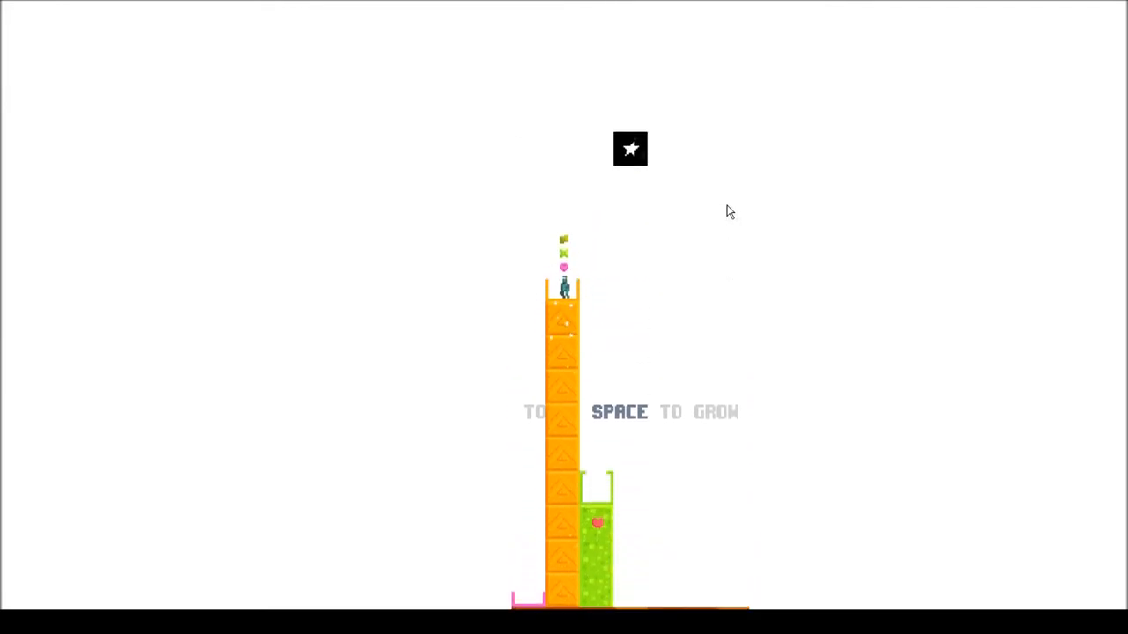
Climb the orange tower toward the star and grow a pink block on top
key("space")
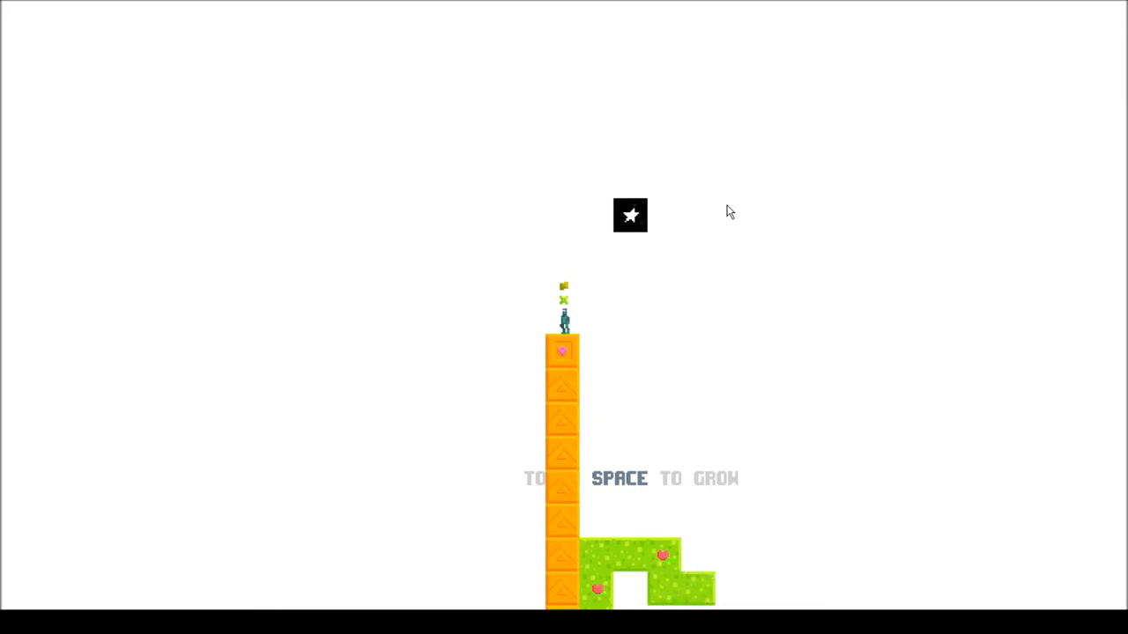
key("space")
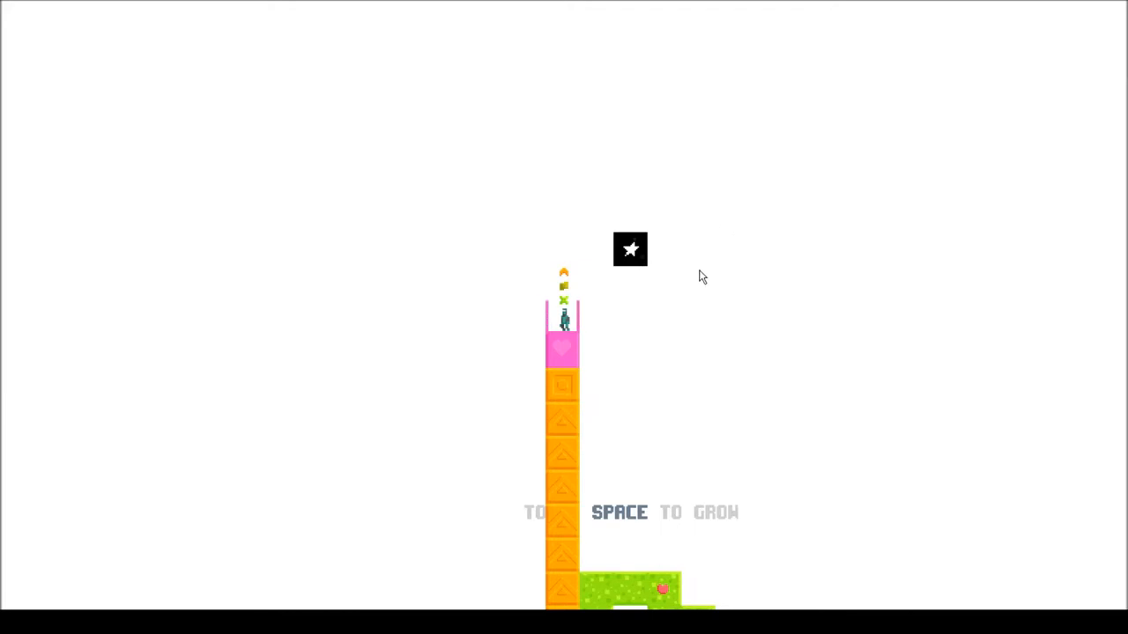
Grow the pink block higher, add a green block beside it, then return home to a fresh island
key("space")
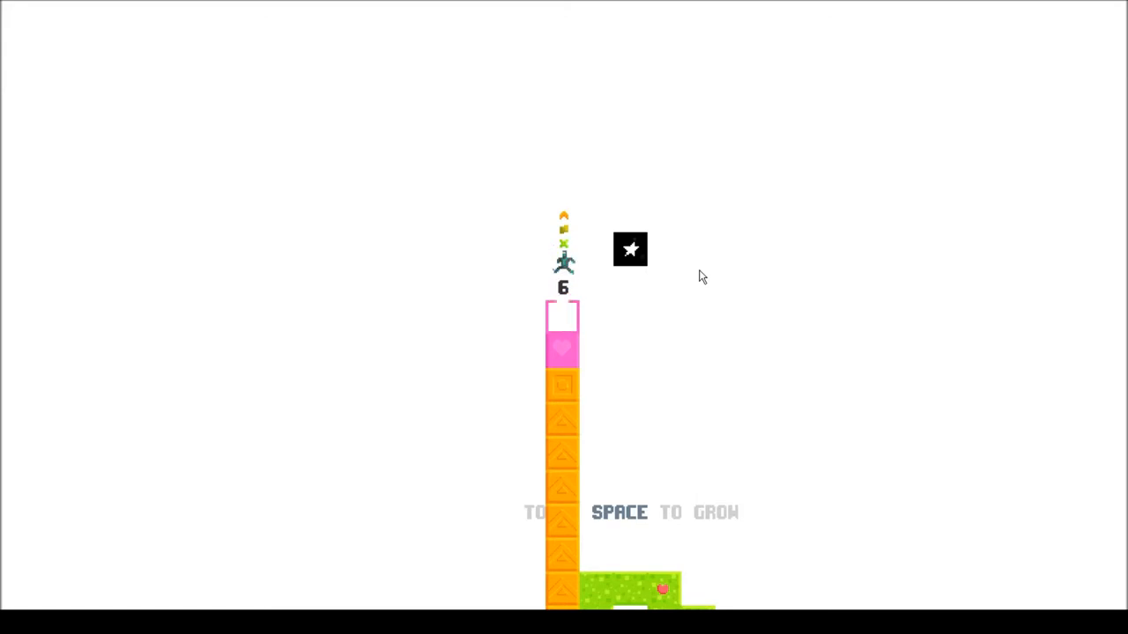
key("space")
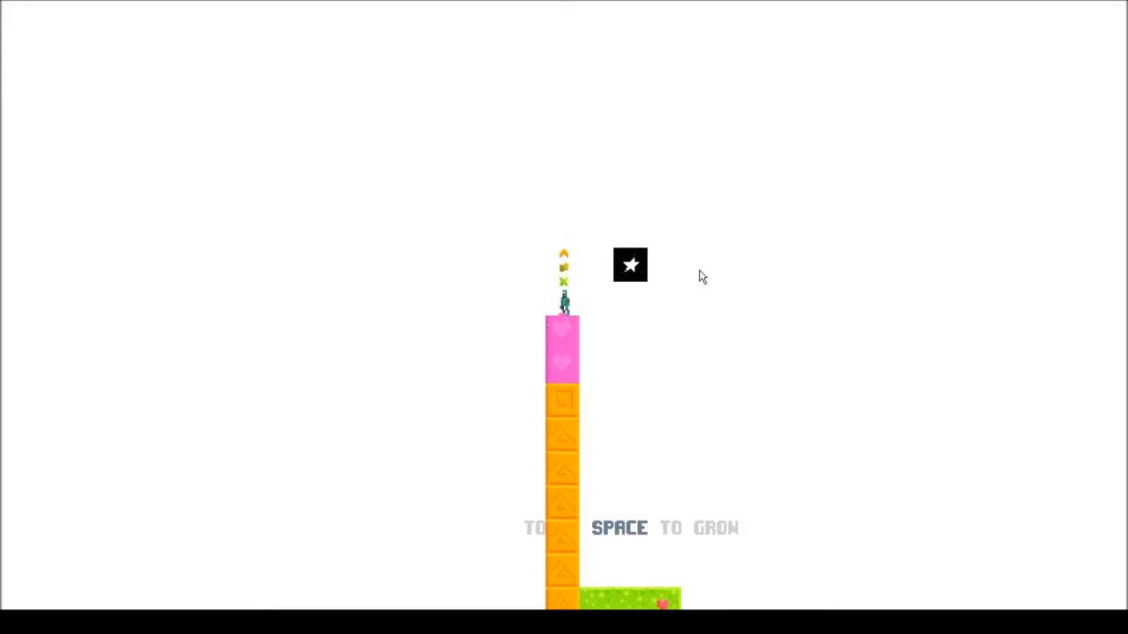
key("space")
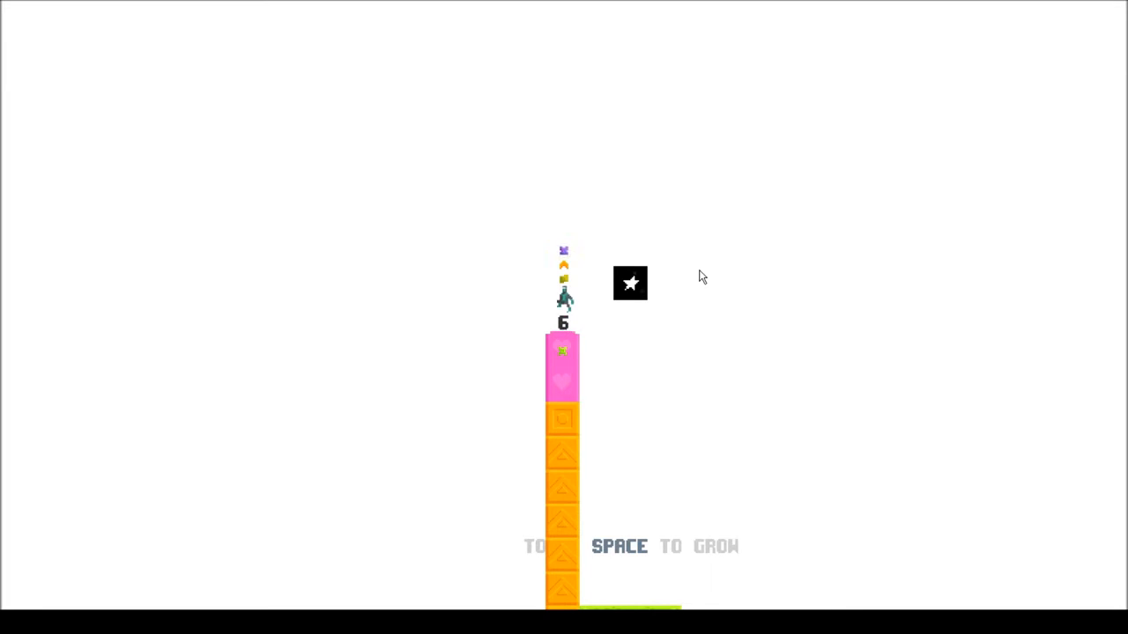
key("space")
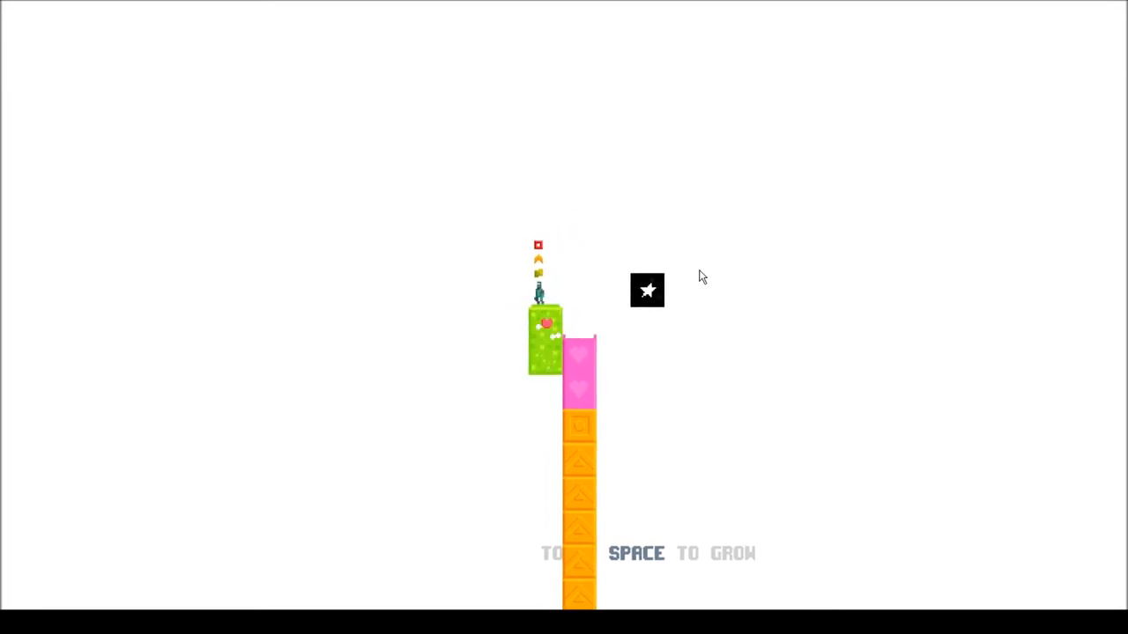
key("space")
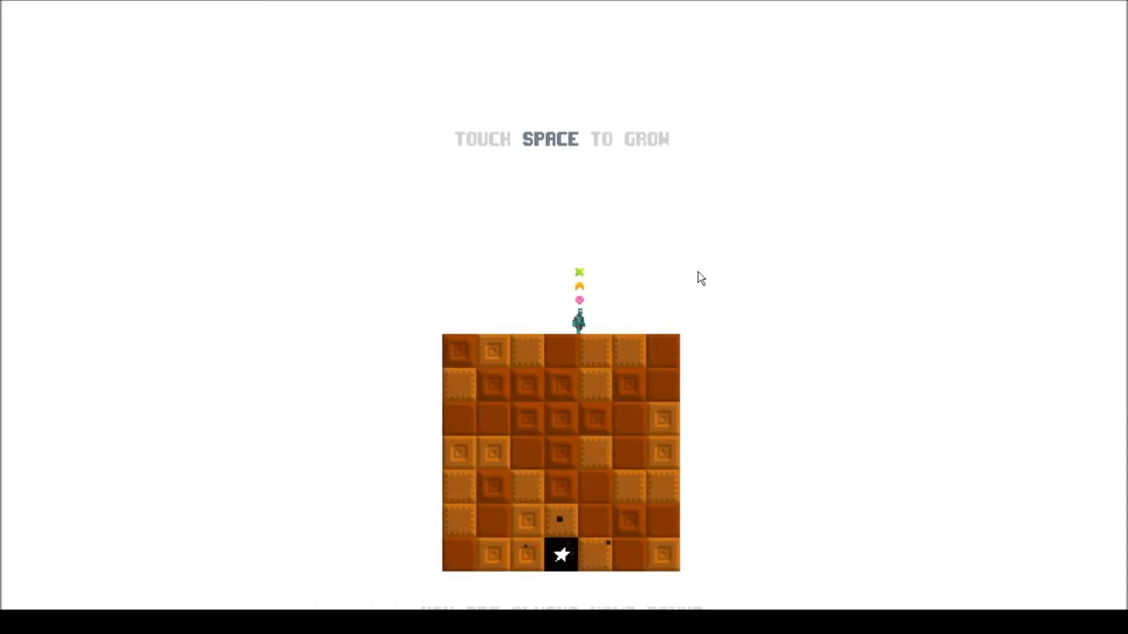
Walk across the fresh island and grow an orange tower that spreads into a multicolored structure near the star
key("space")
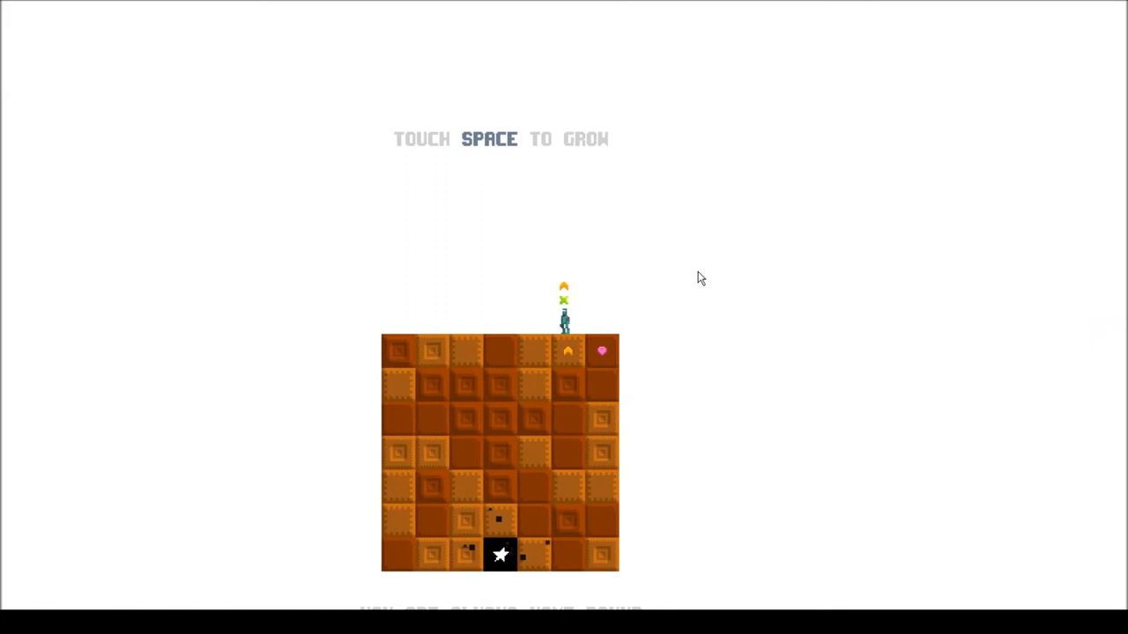
key("space")
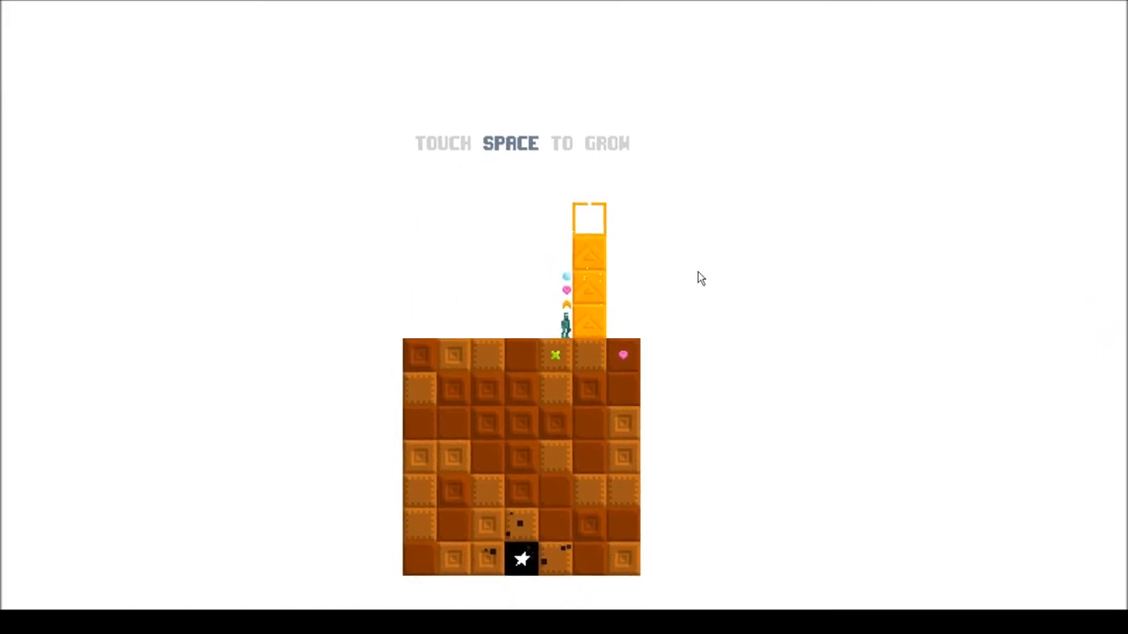
key("space")
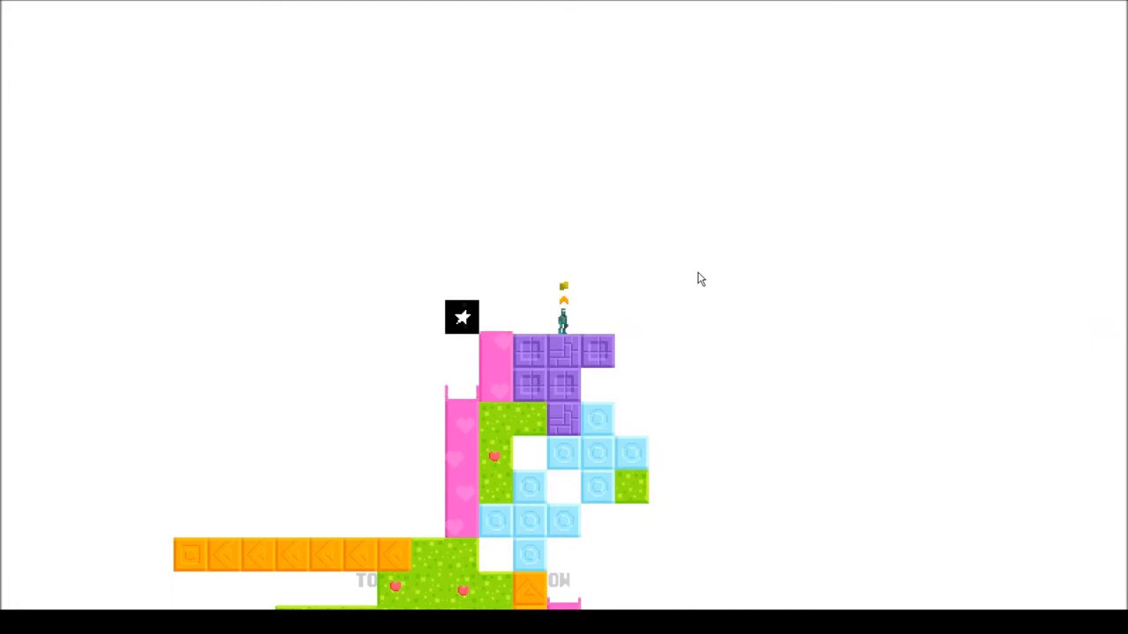
mouse_move(443, 509)
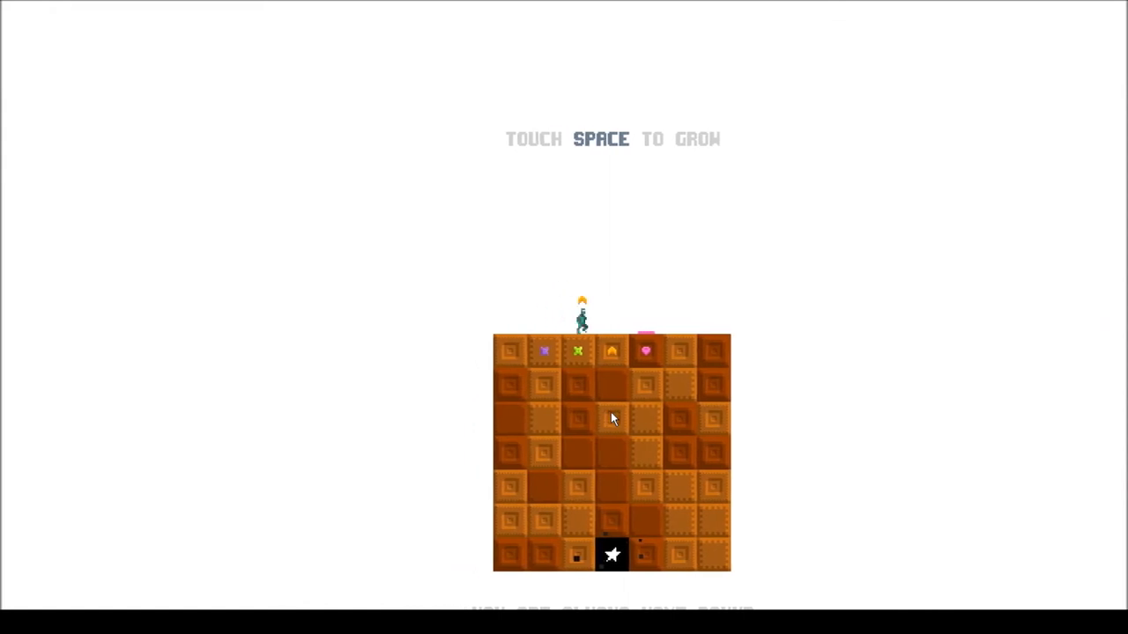
Make a short orange-and-green climb attempt before respawning on the bare garden island with a new seed queue
key("space")
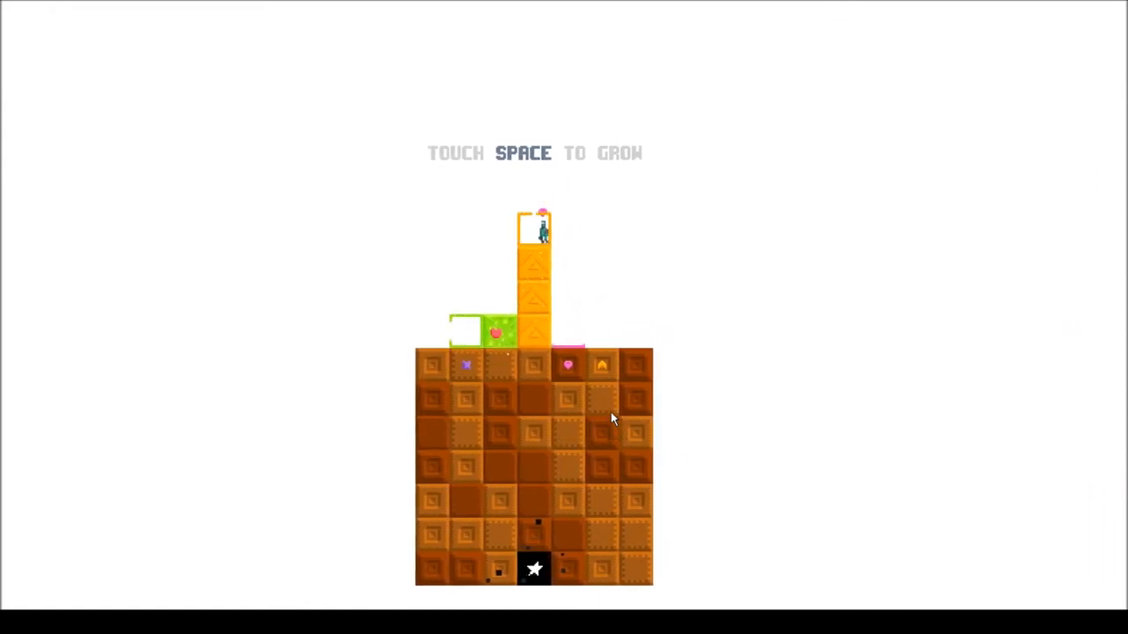
key("space")
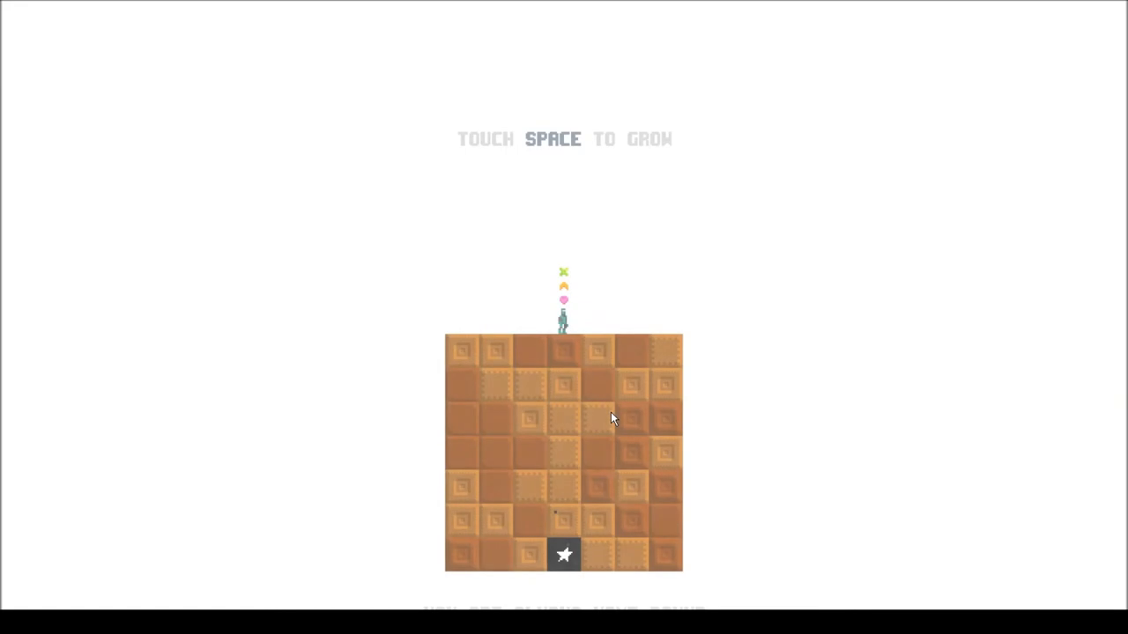
Plant the first seeds beneath the pilgrim, growing an orange column and a small green vine on the island
key("space")
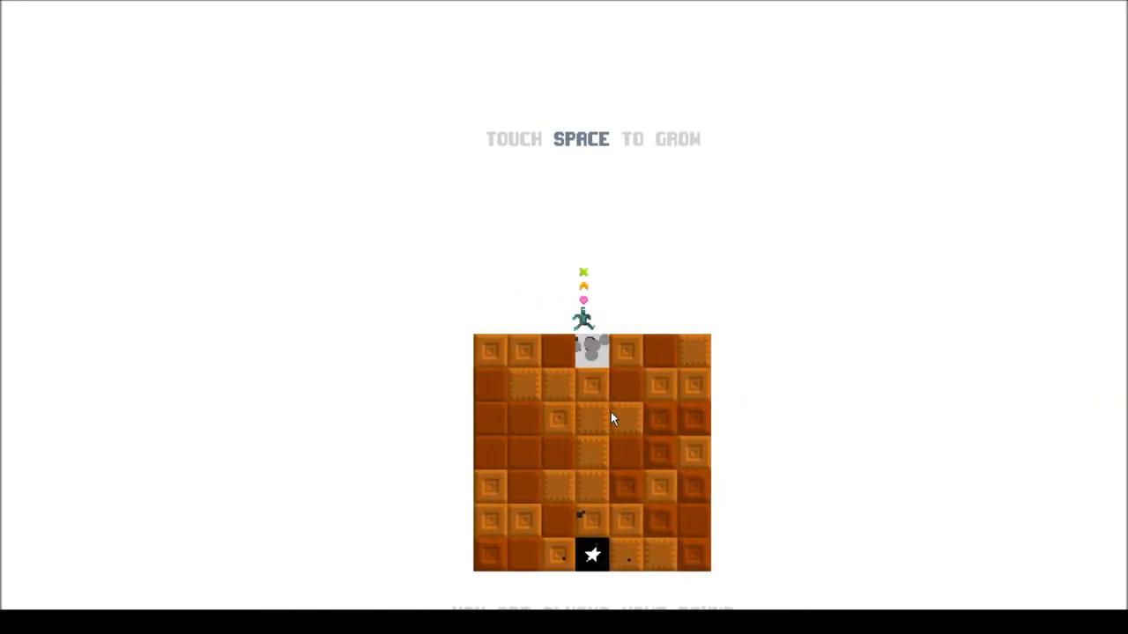
key("space")
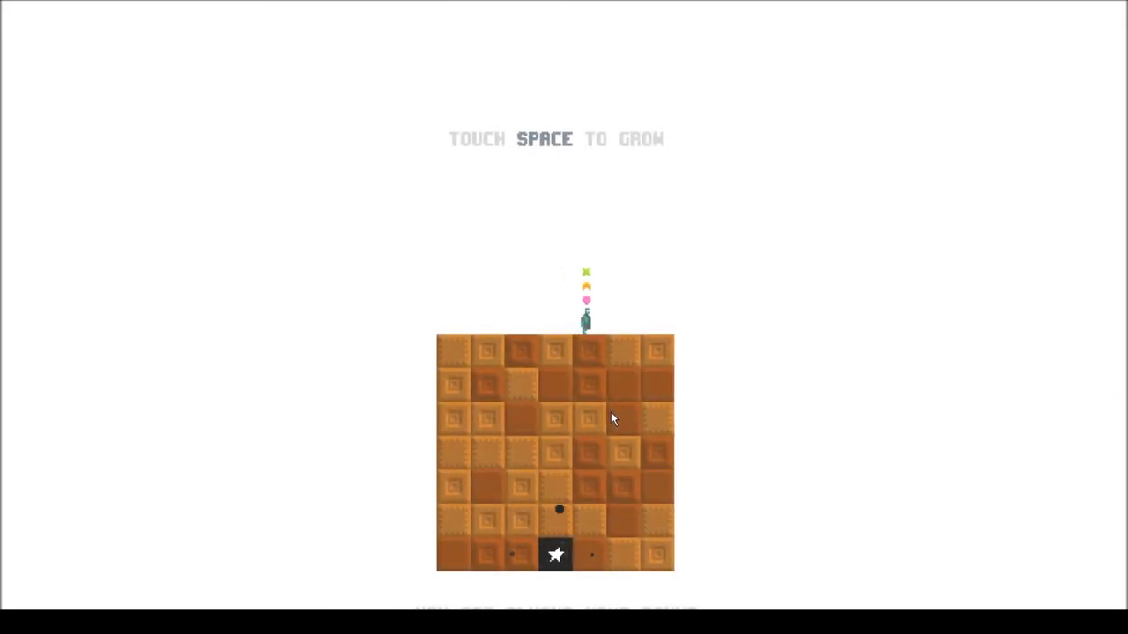
key("space")
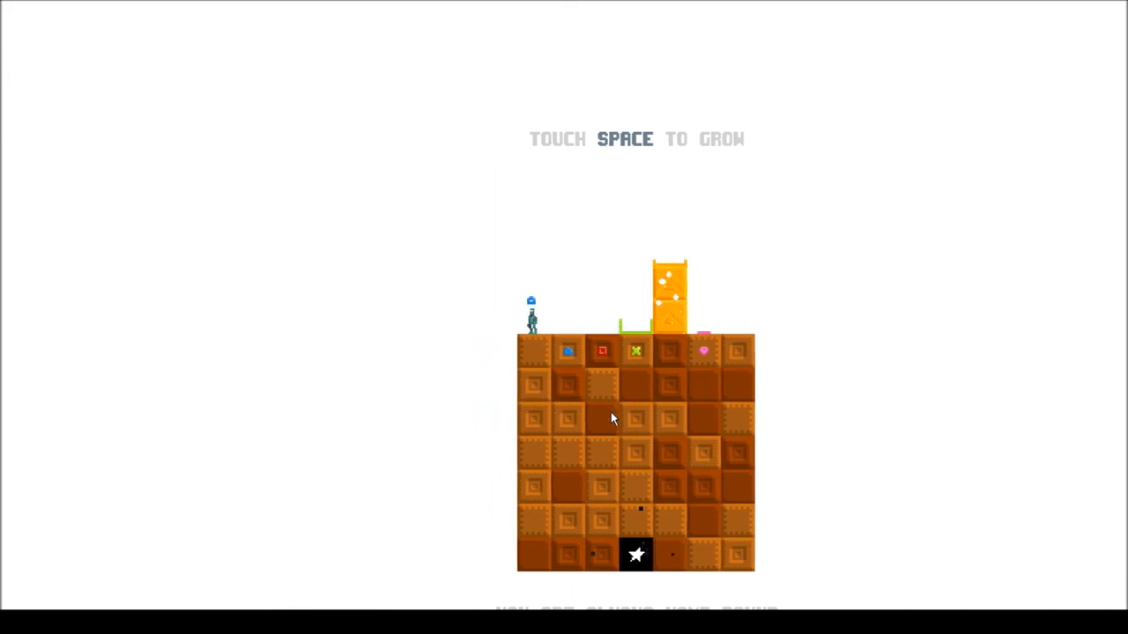
Extend the green staircase beside the orange tower toward the star, then return home with H to a fresh island
key("space")
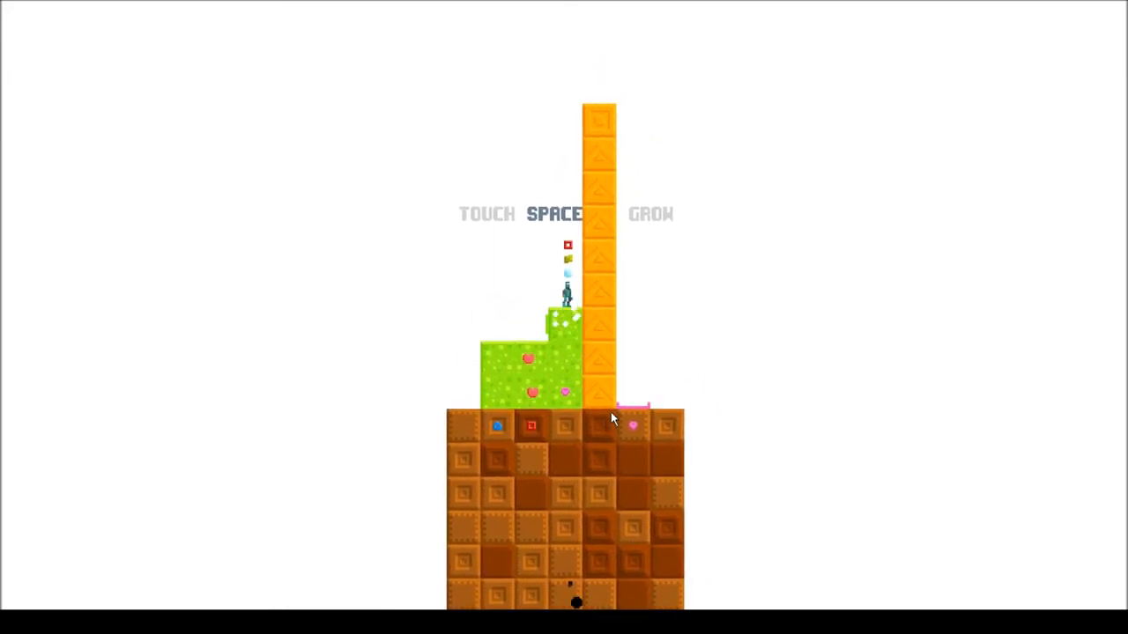
key("space")
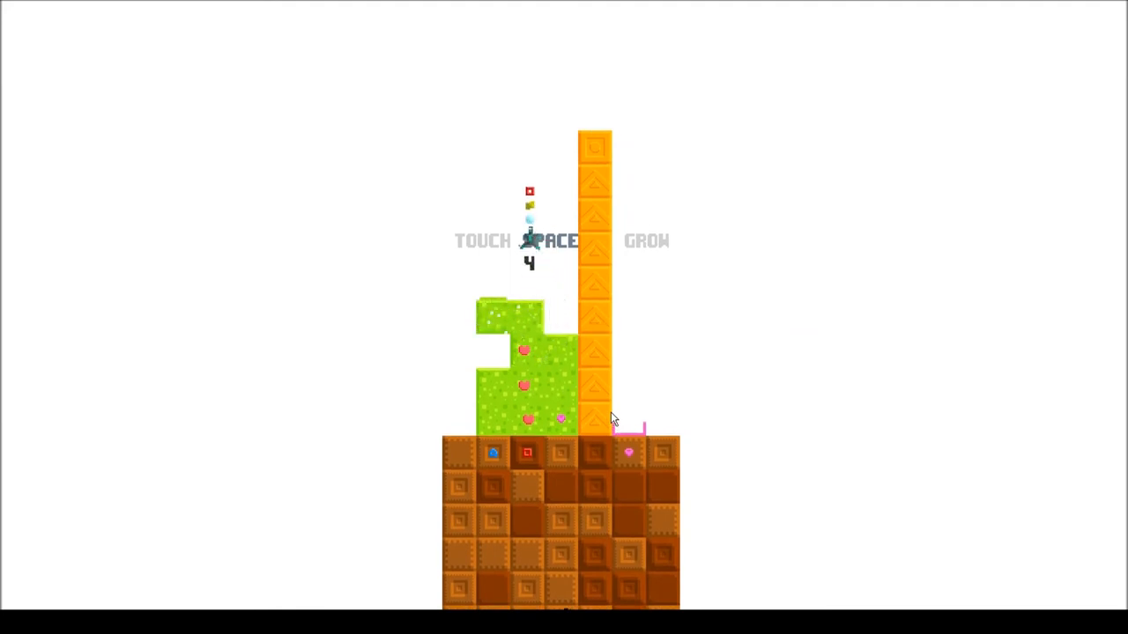
key("space")
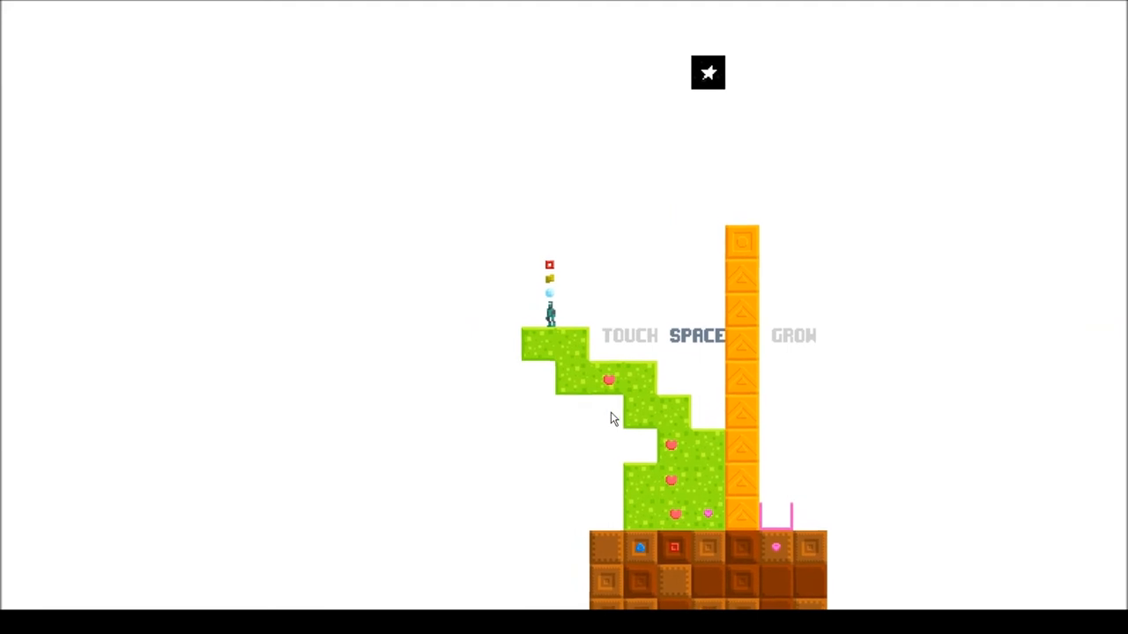
key("space")
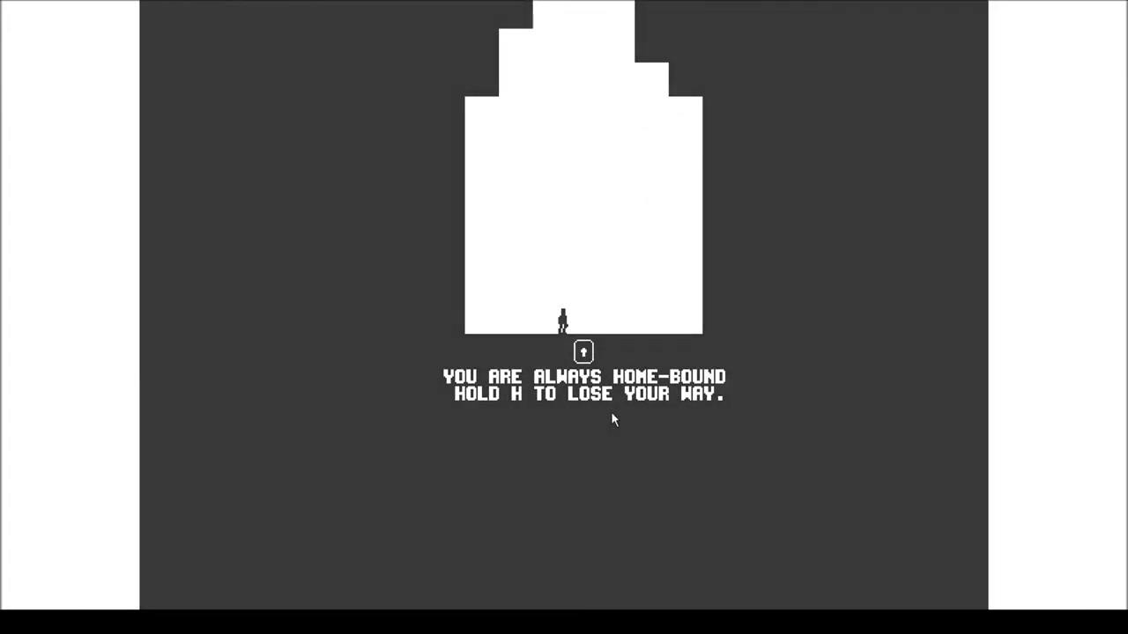
key("h")
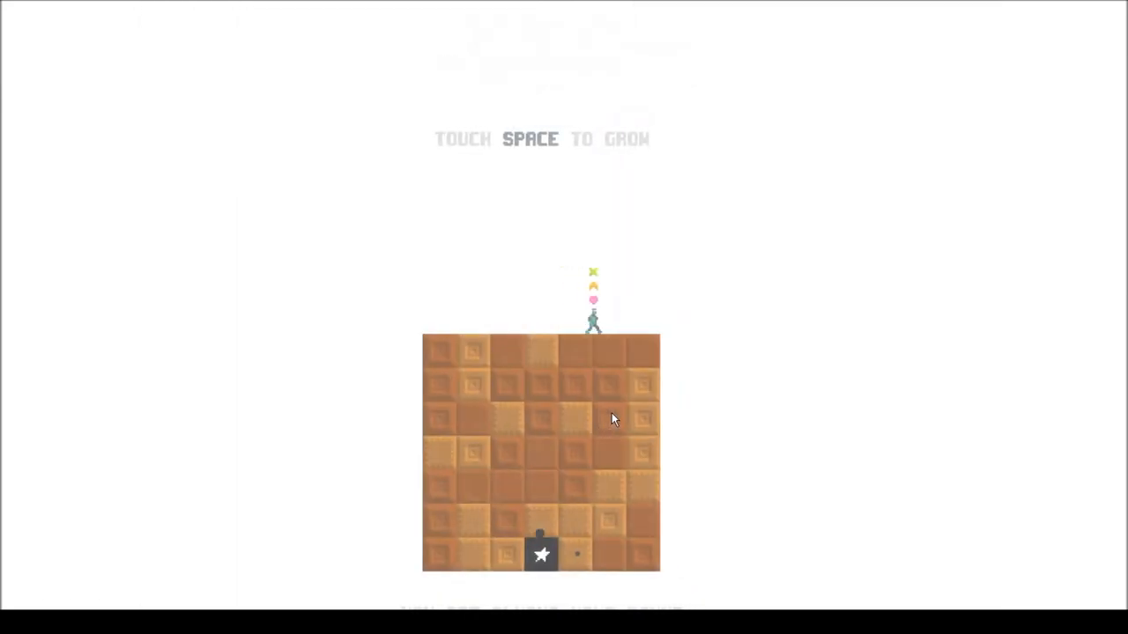
Sprout a tall orange column and spread a green vine down the new island's side
key("space")
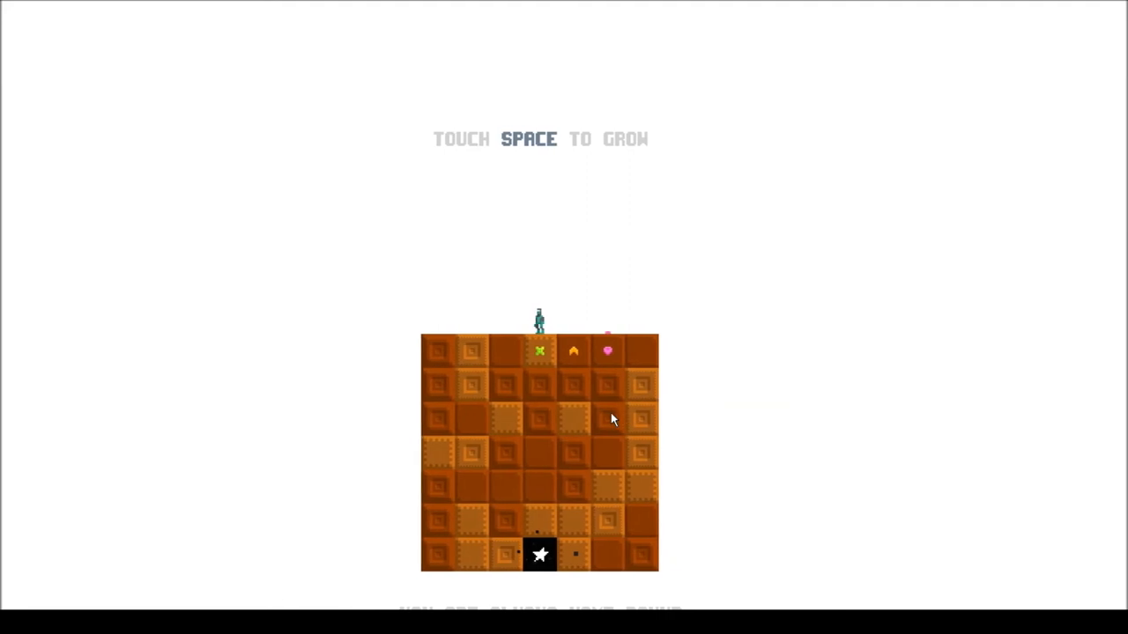
key("space")
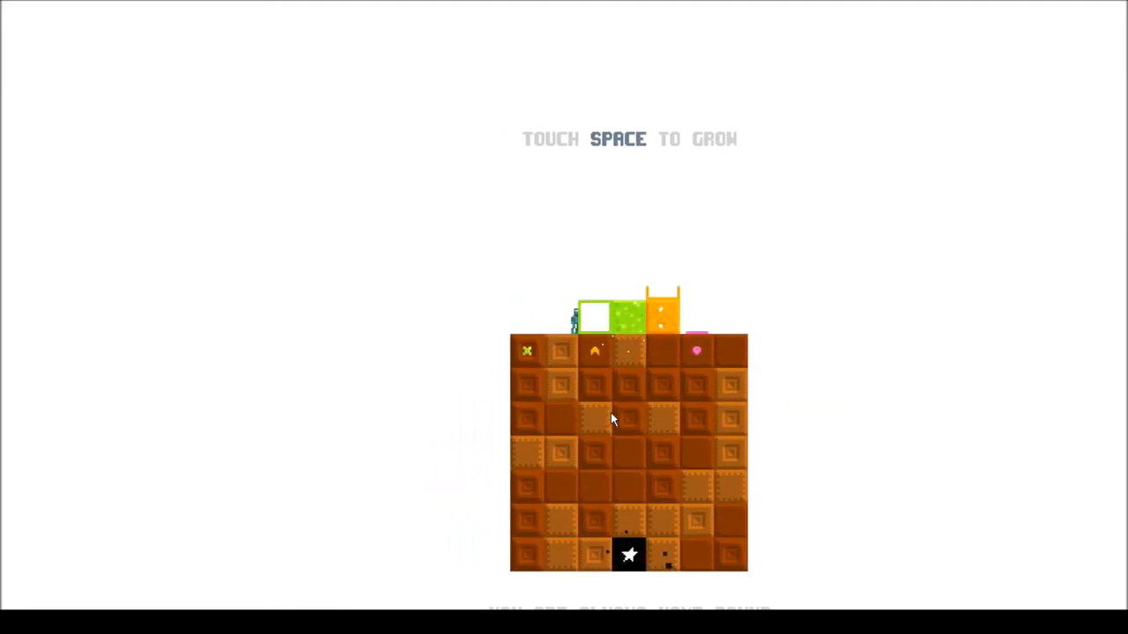
key("space")
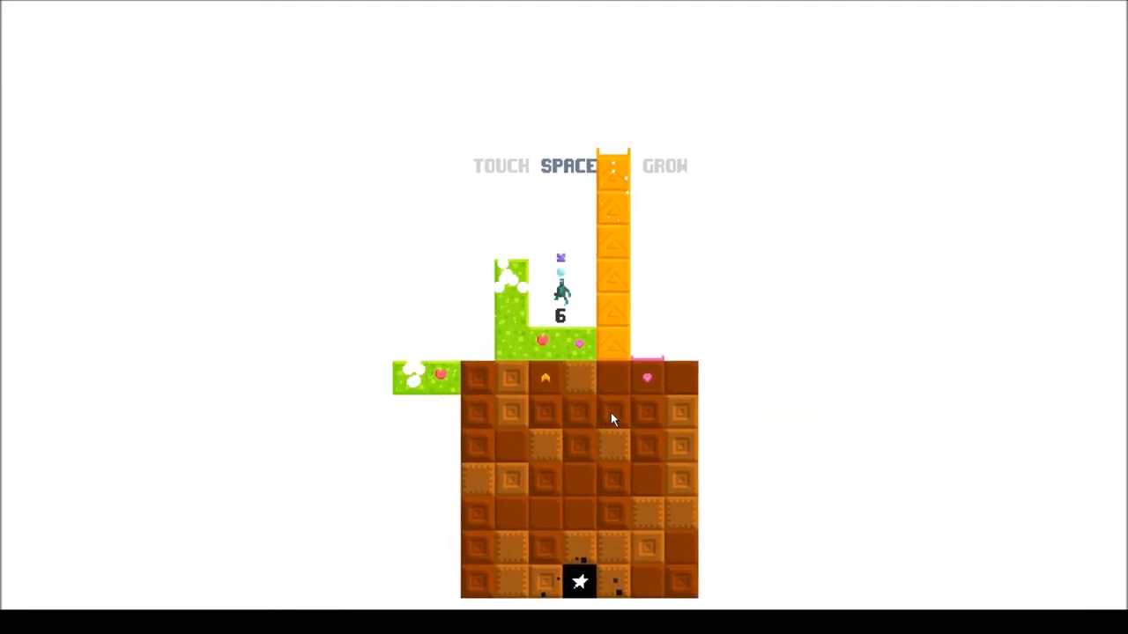
key("space")
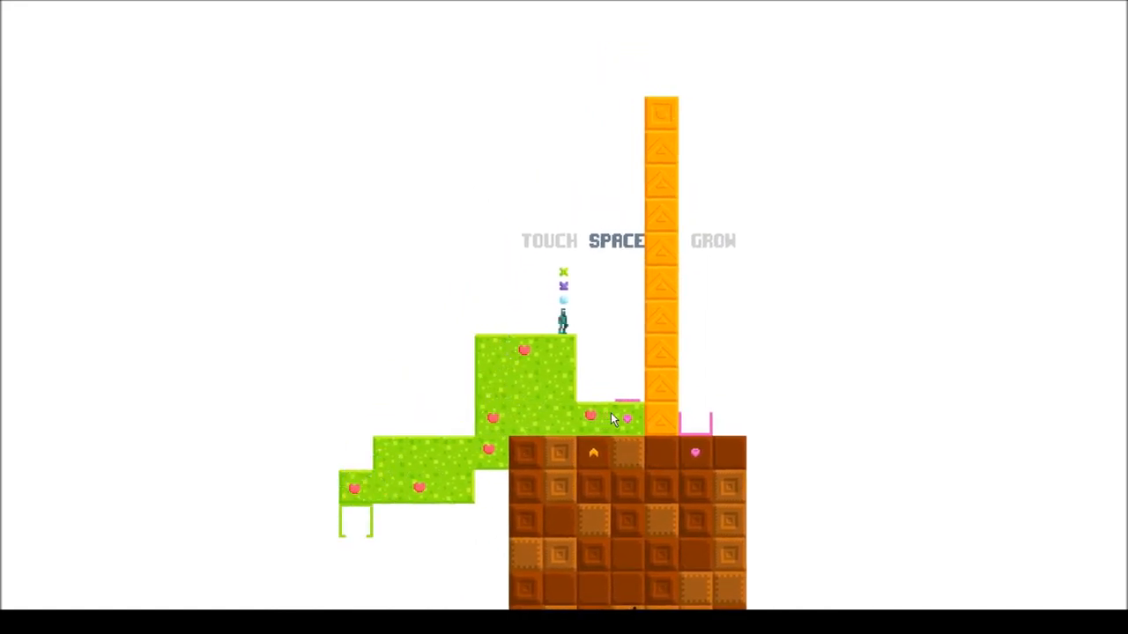
Stack blue then purple blocks atop the green vine to climb higher toward the star
key("space")
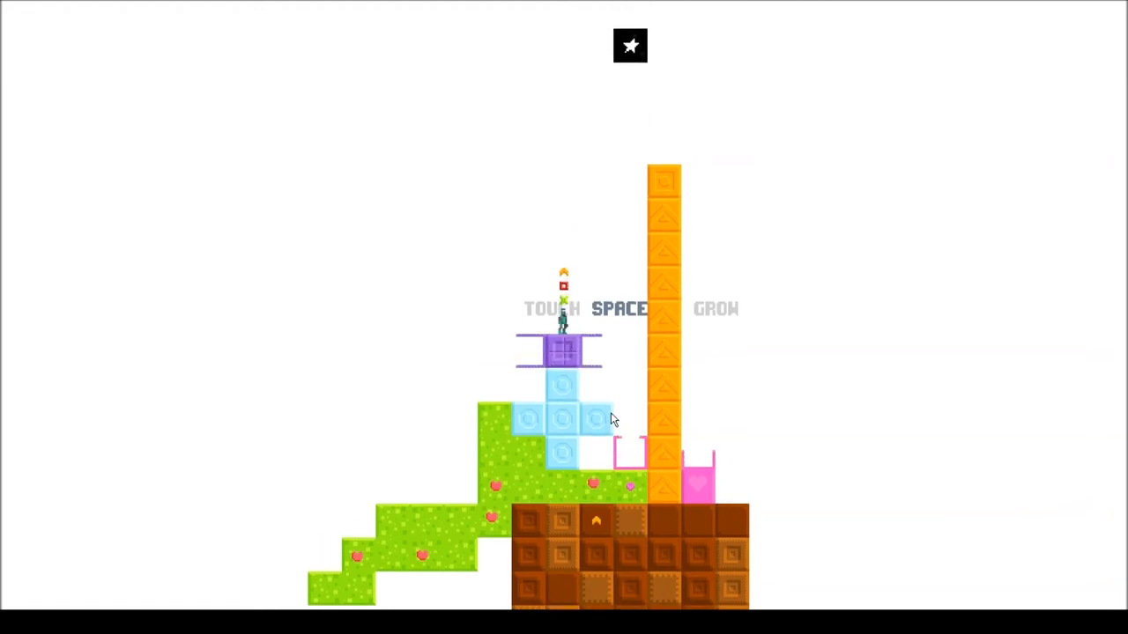
key("space")
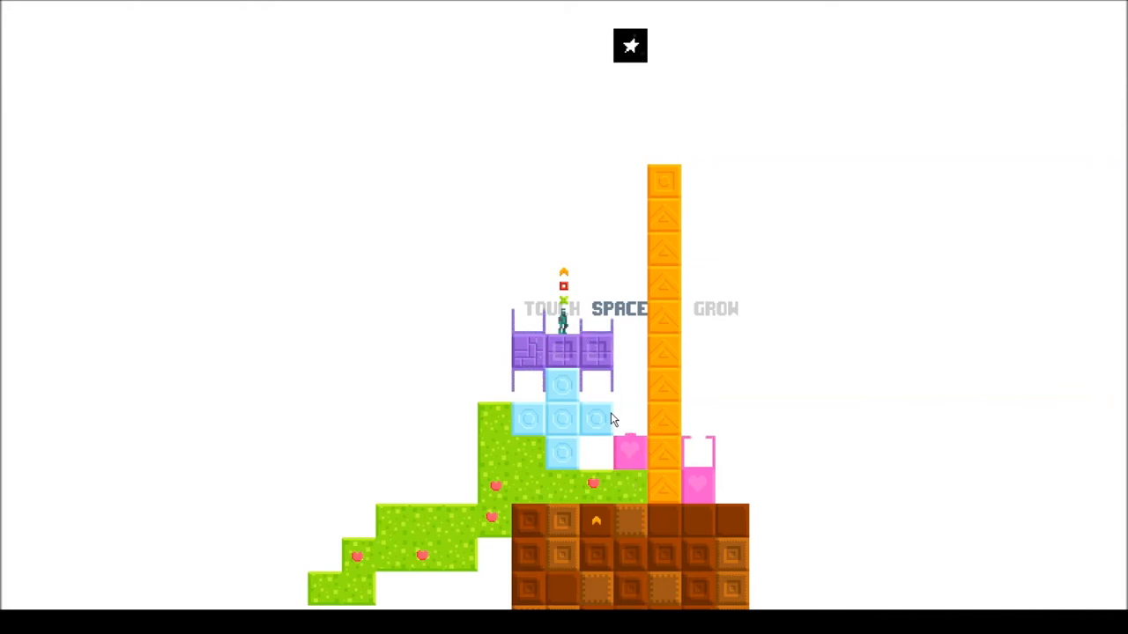
key("space")
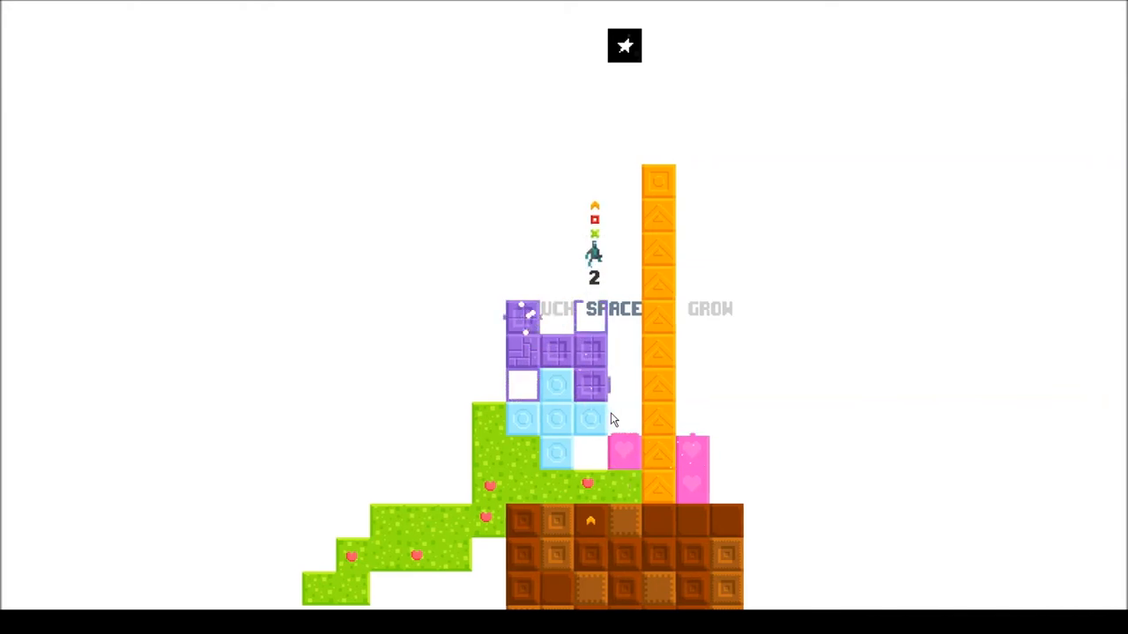